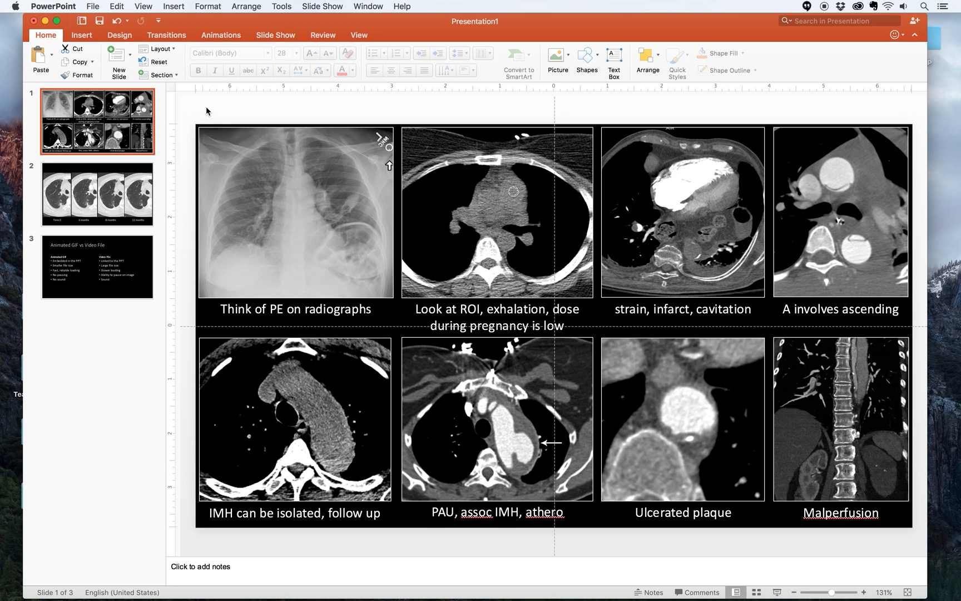
mouse_move(777, 590)
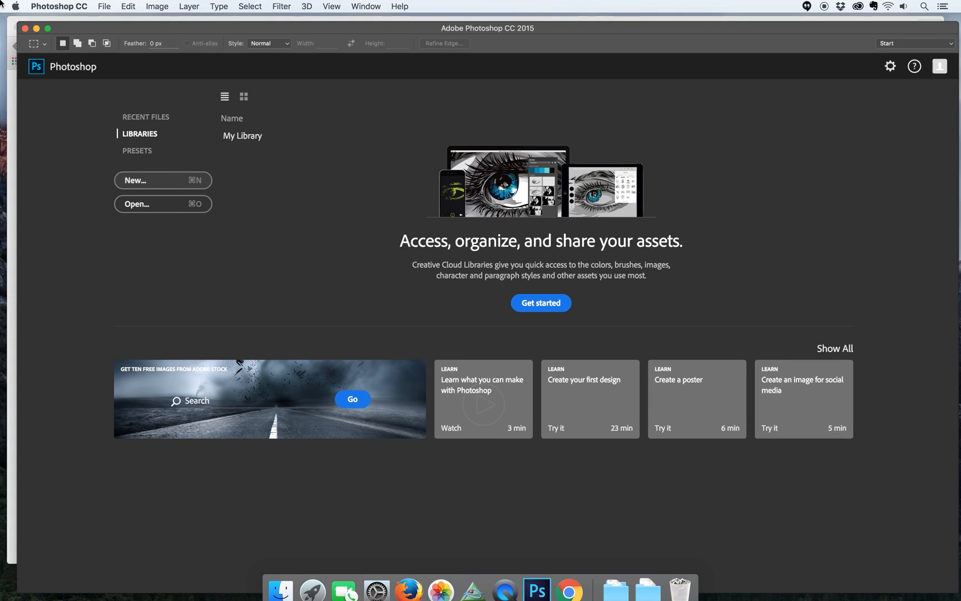
- Bring the Chrome tab with the Adobe Creative Cloud for ETLA store page into view
left_click(568, 589)
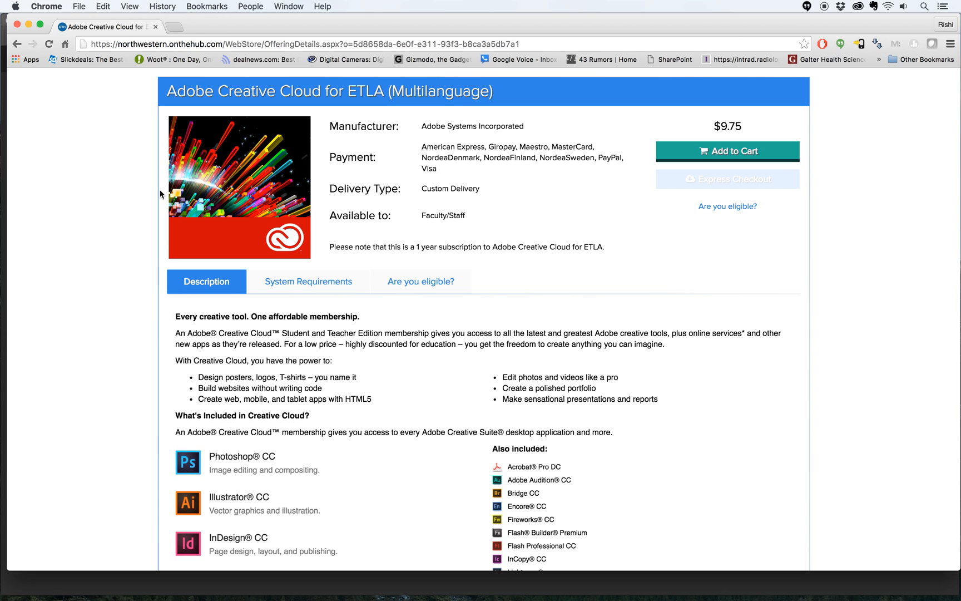
mouse_move(806, 276)
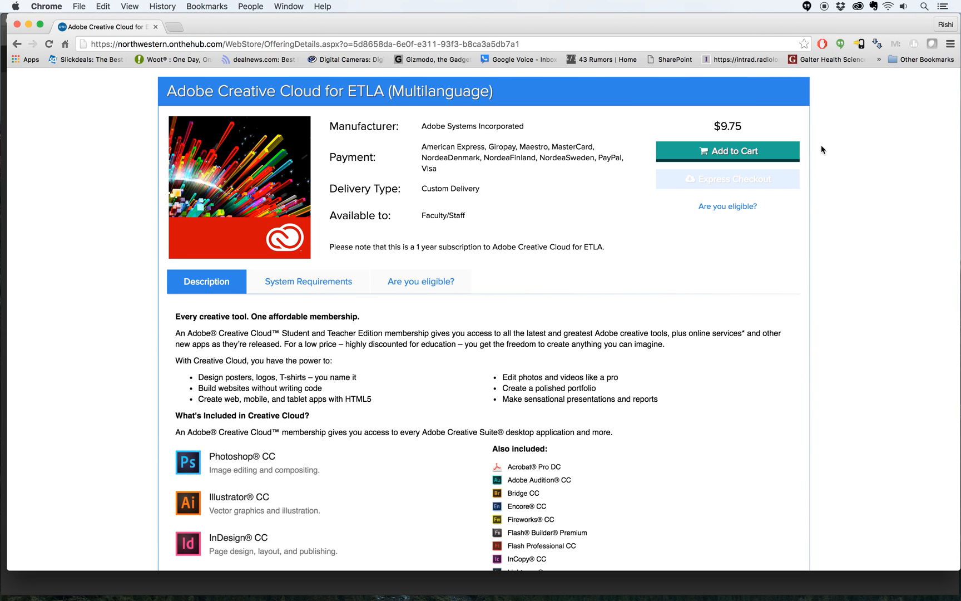
mouse_move(827, 89)
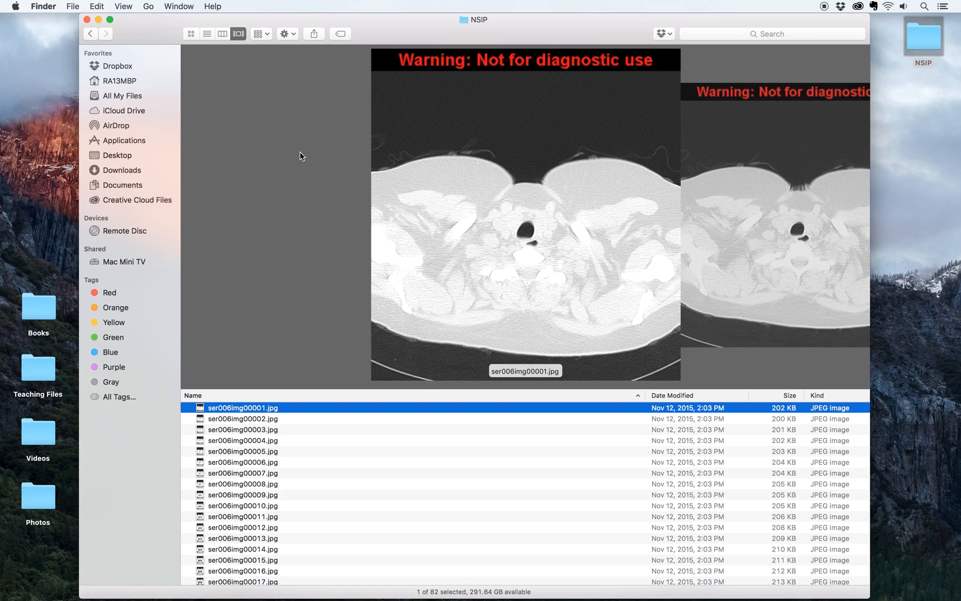
mouse_move(364, 451)
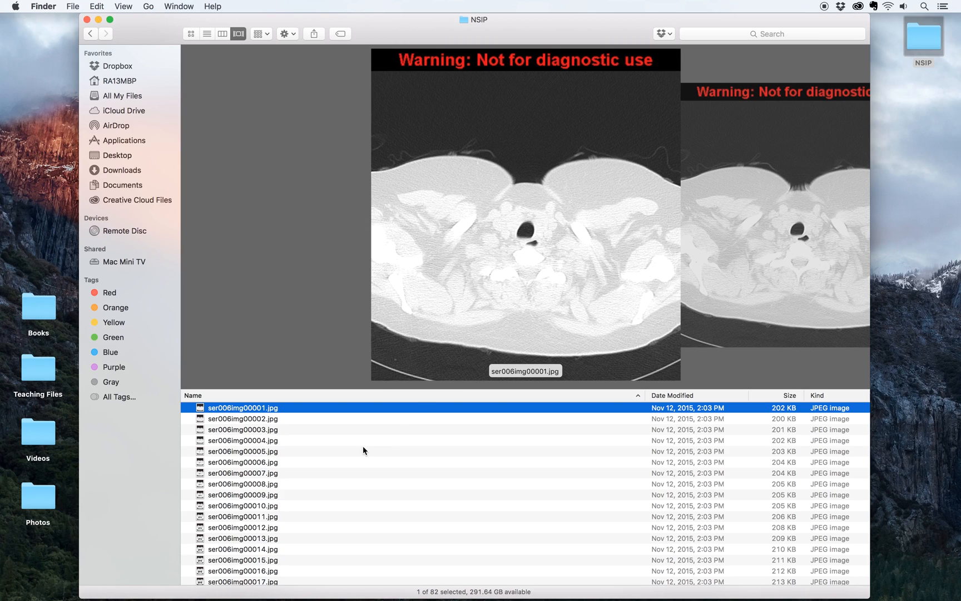
mouse_move(408, 269)
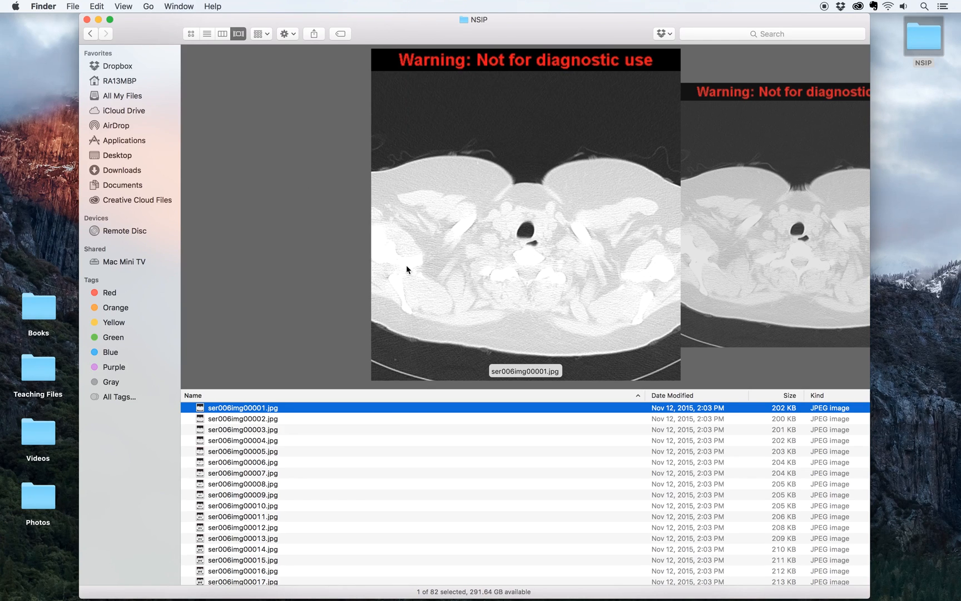
mouse_move(385, 509)
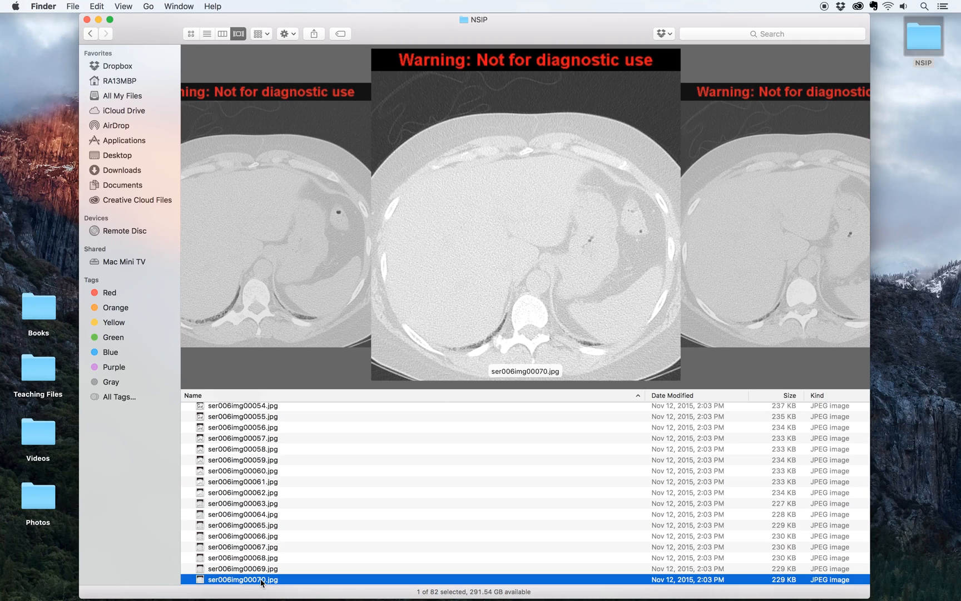
- Select CT slice images 32 through 70 in the NSIP folder and bring up their context menu
scroll("down", 3)
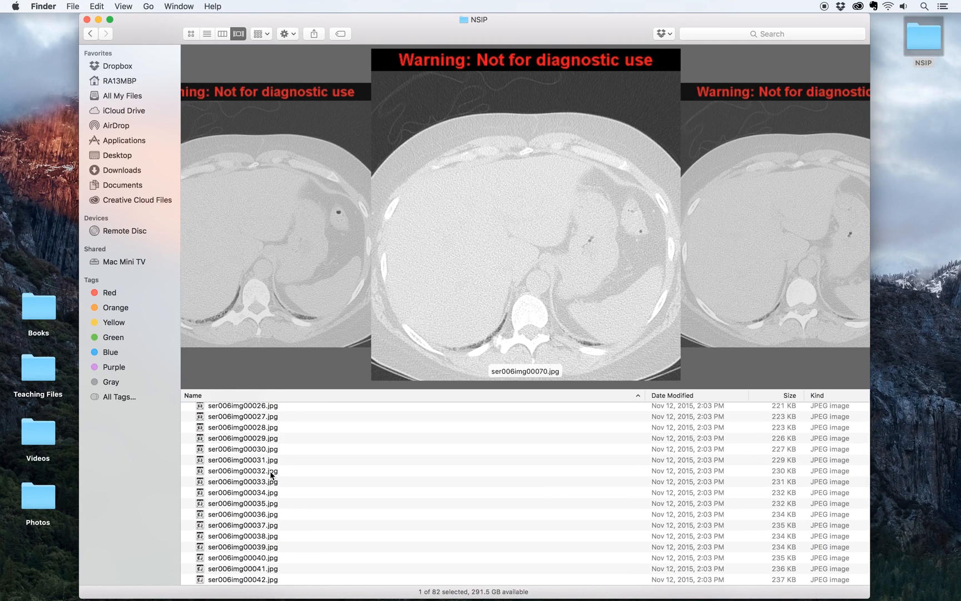
left_click(243, 471)
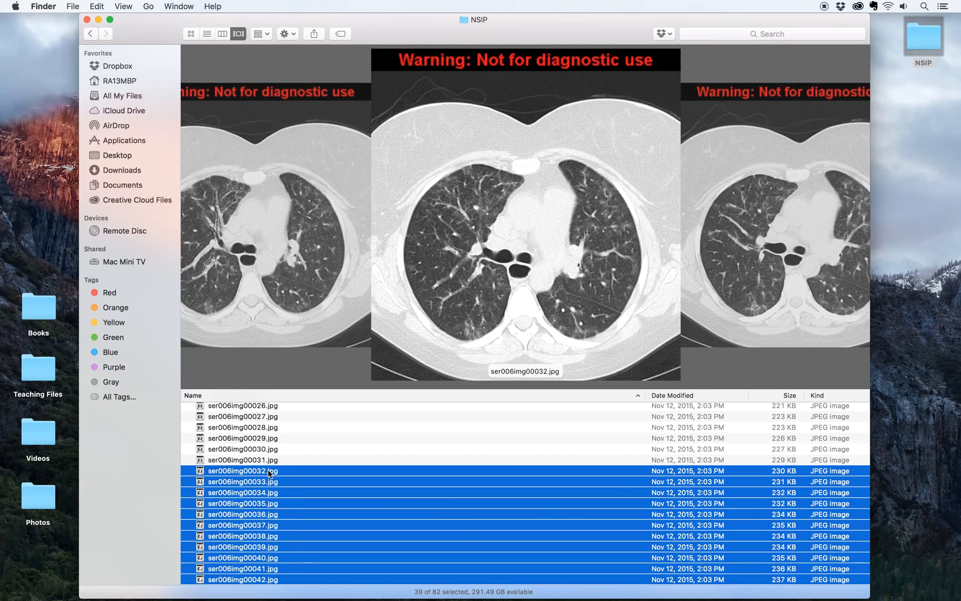
right_click(268, 471)
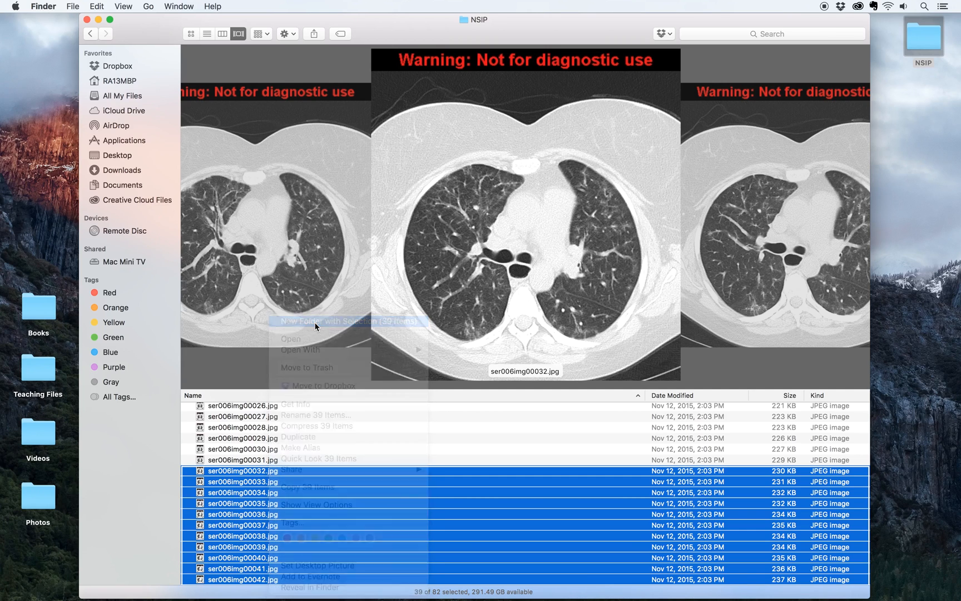
- Move slices 32–70 into a new folder, open it, and view its 20 even-numbered images as icons
left_click(346, 321)
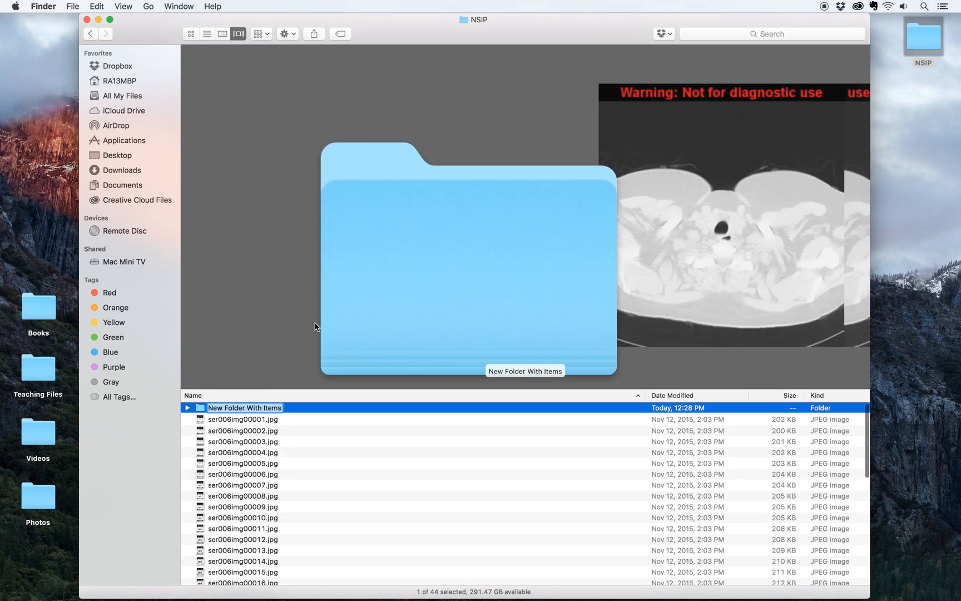
double_click(244, 407)
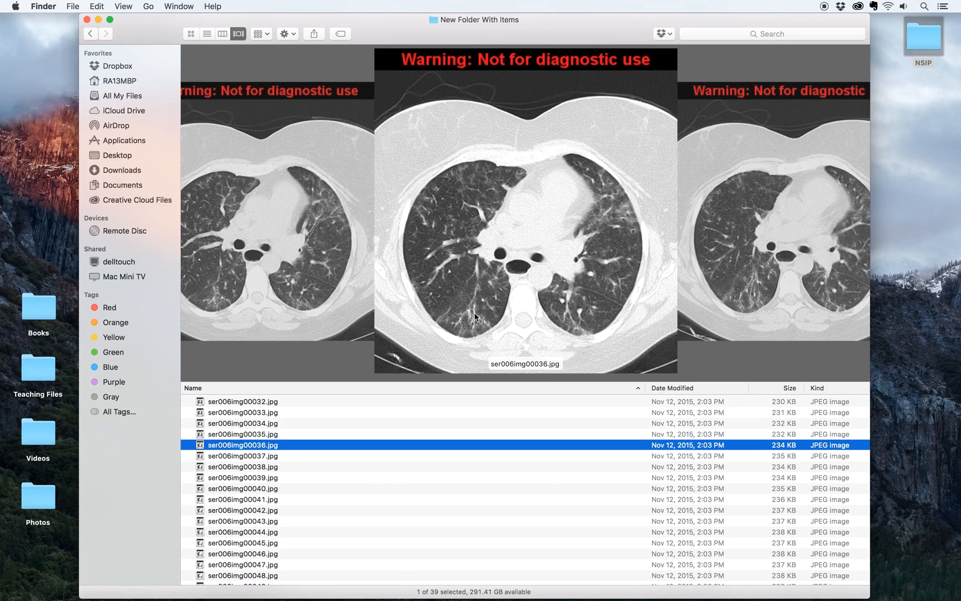
mouse_move(318, 401)
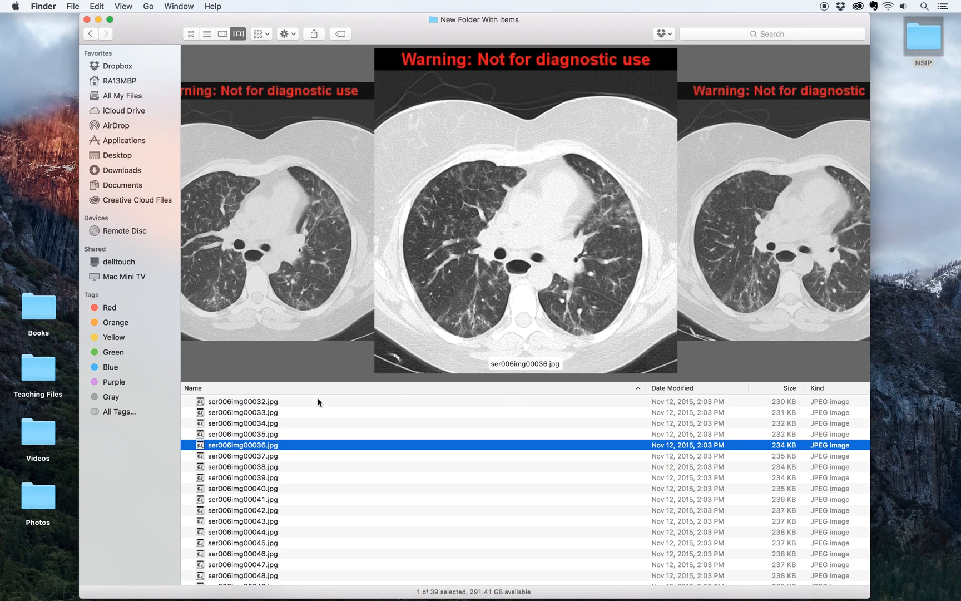
mouse_move(260, 405)
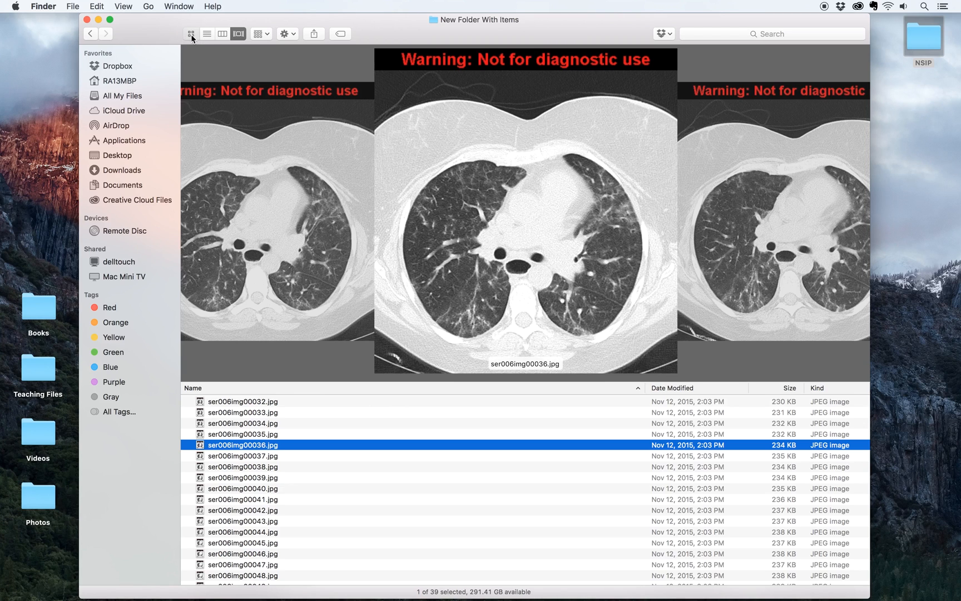
left_click(191, 34)
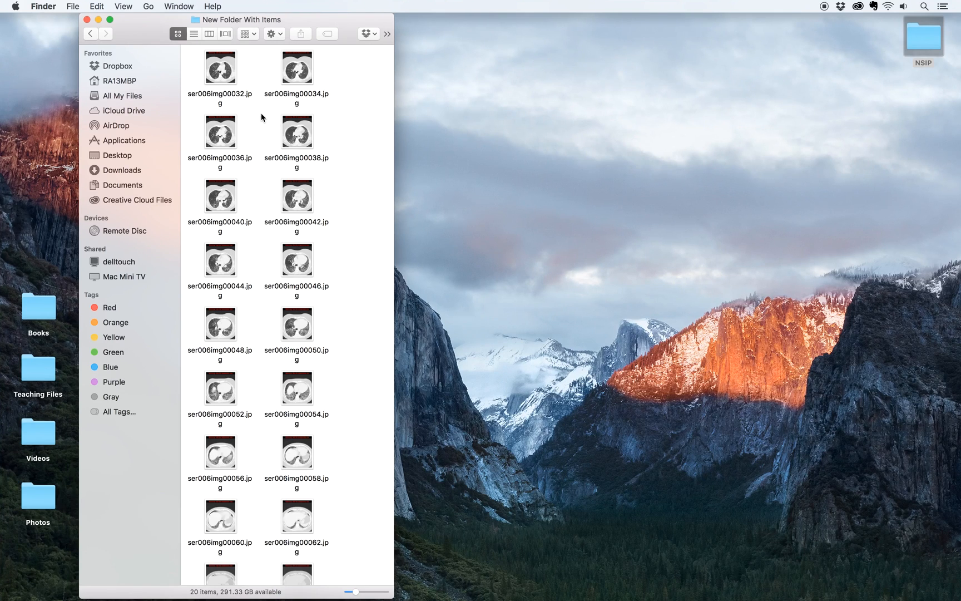
mouse_move(779, 43)
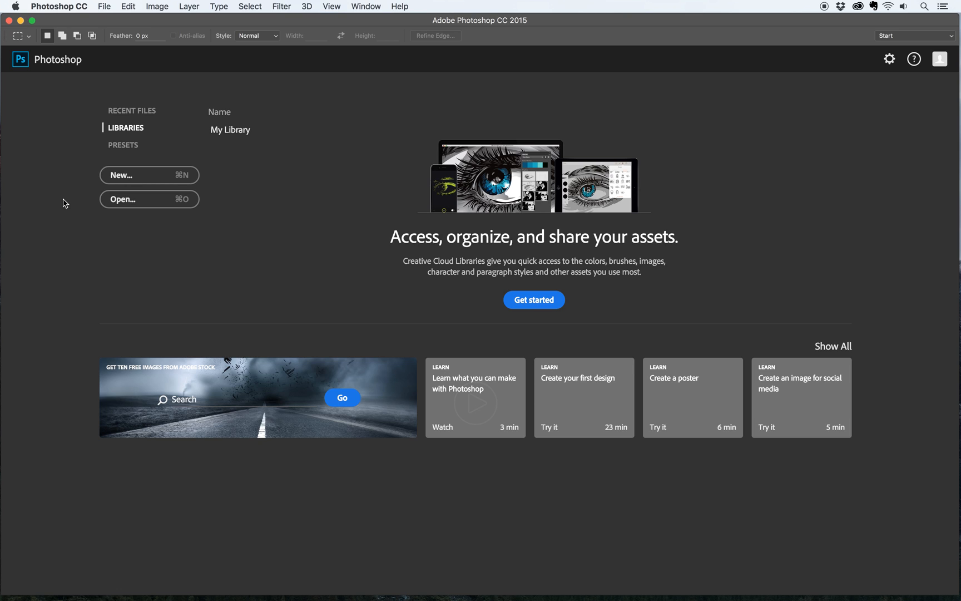
mouse_move(106, 19)
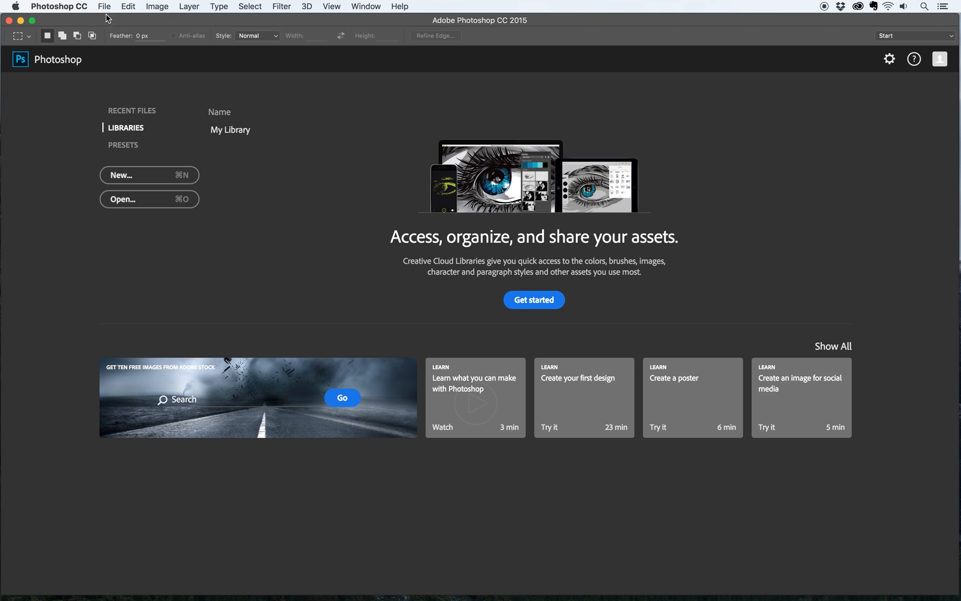
- Load the 20 even-numbered CT slices from the new folder into one document as stacked layers via Load Files into Stack
left_click(103, 7)
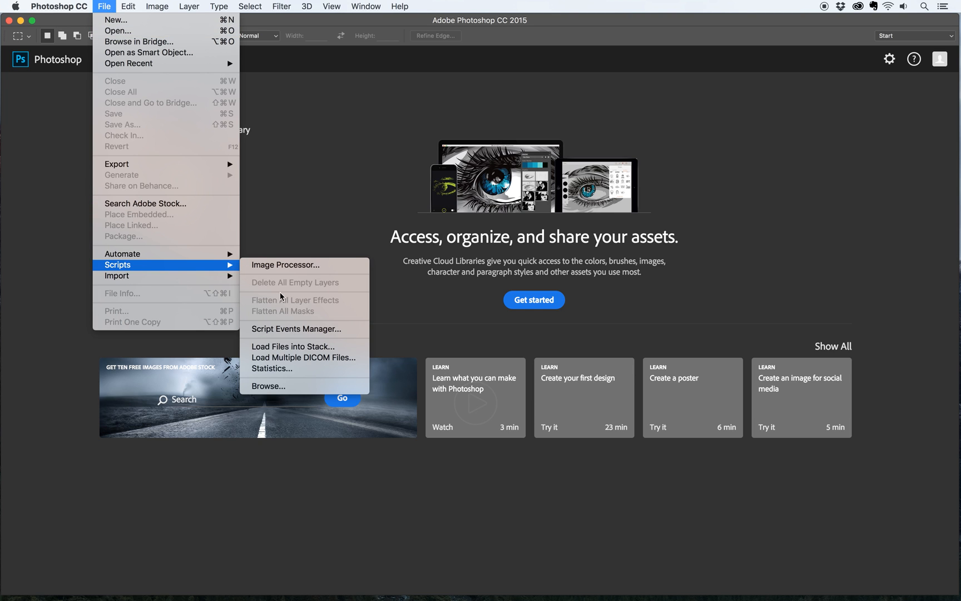
left_click(292, 346)
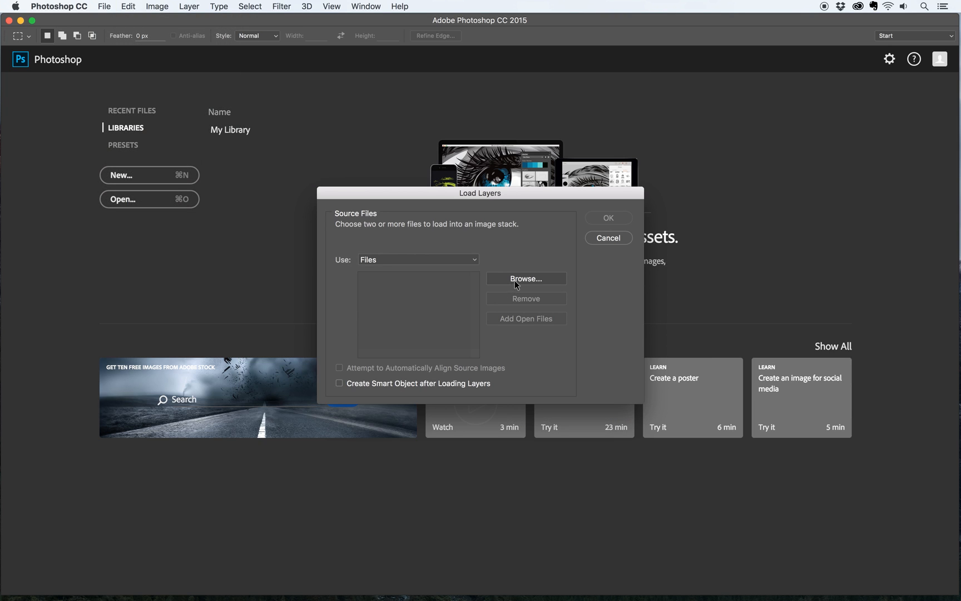
left_click(525, 278)
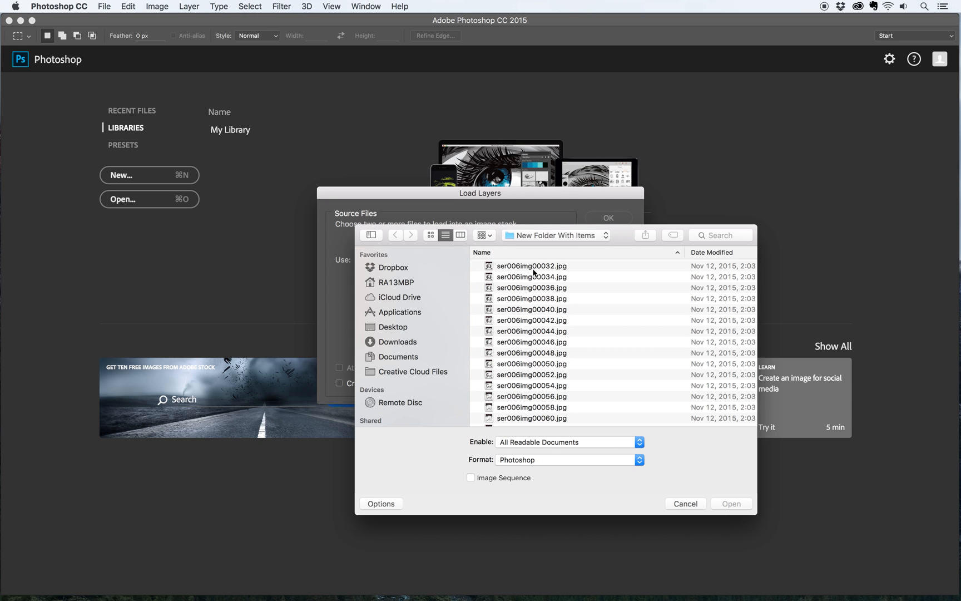
mouse_move(544, 385)
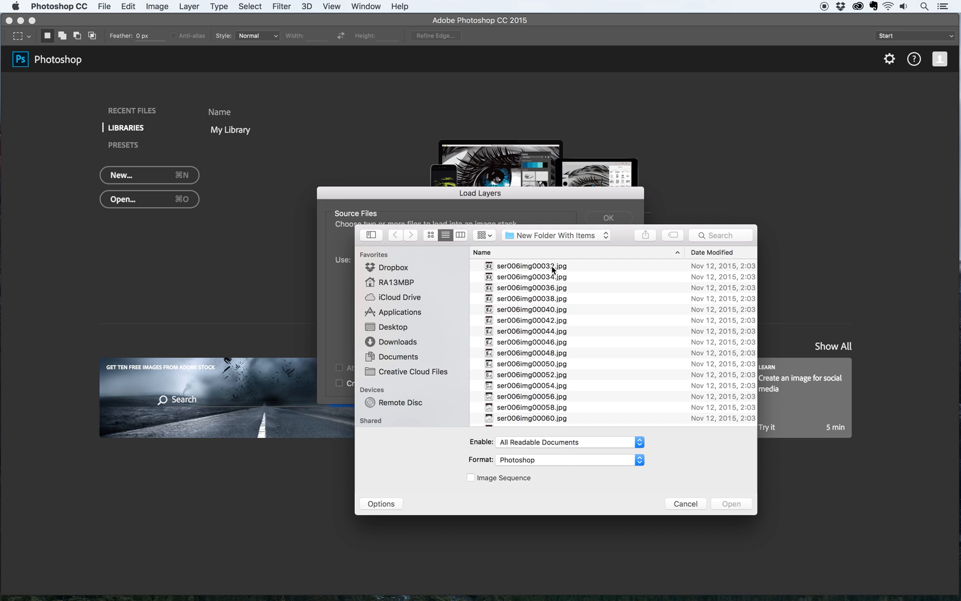
left_click(532, 266)
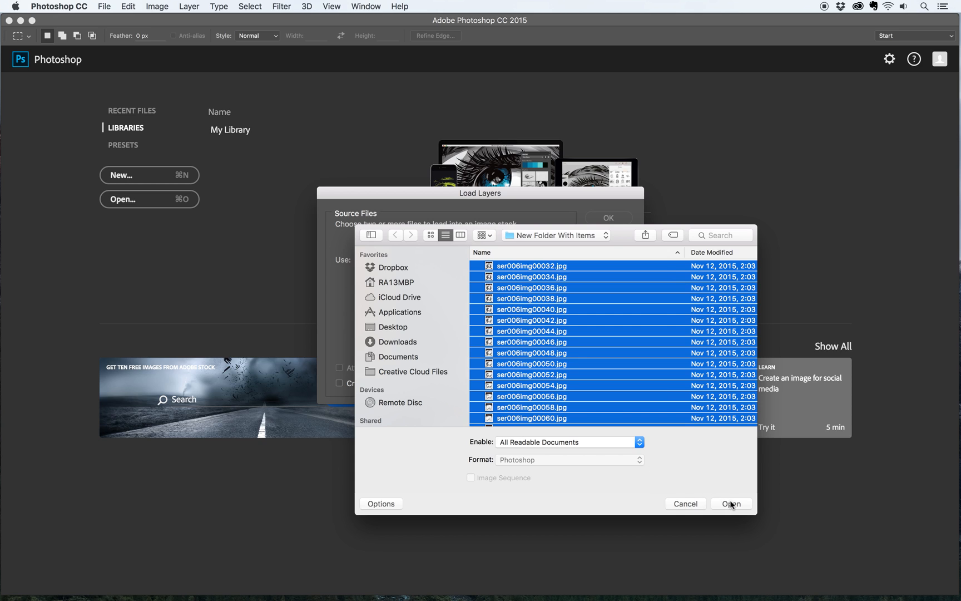
left_click(729, 503)
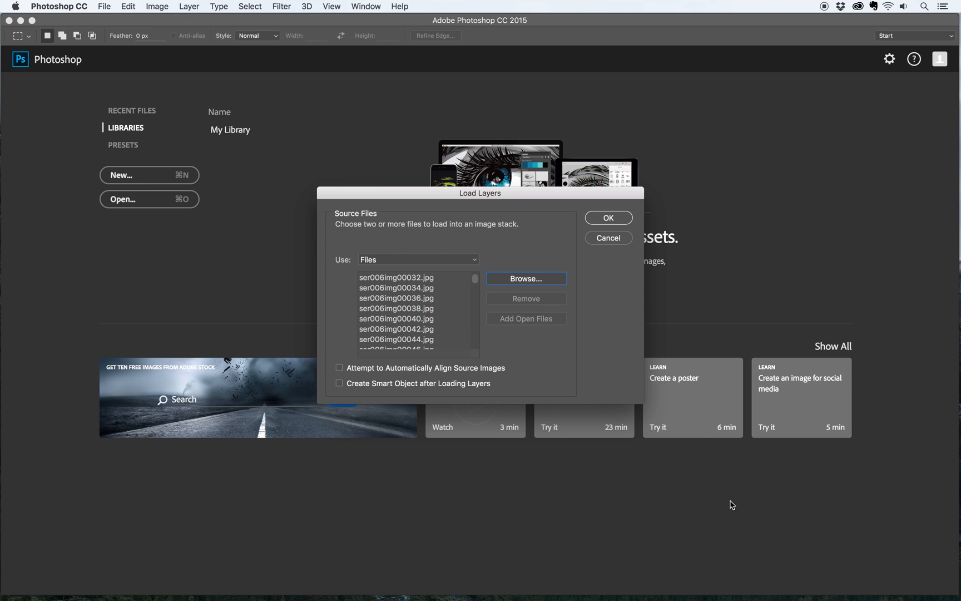
scroll("down", 3)
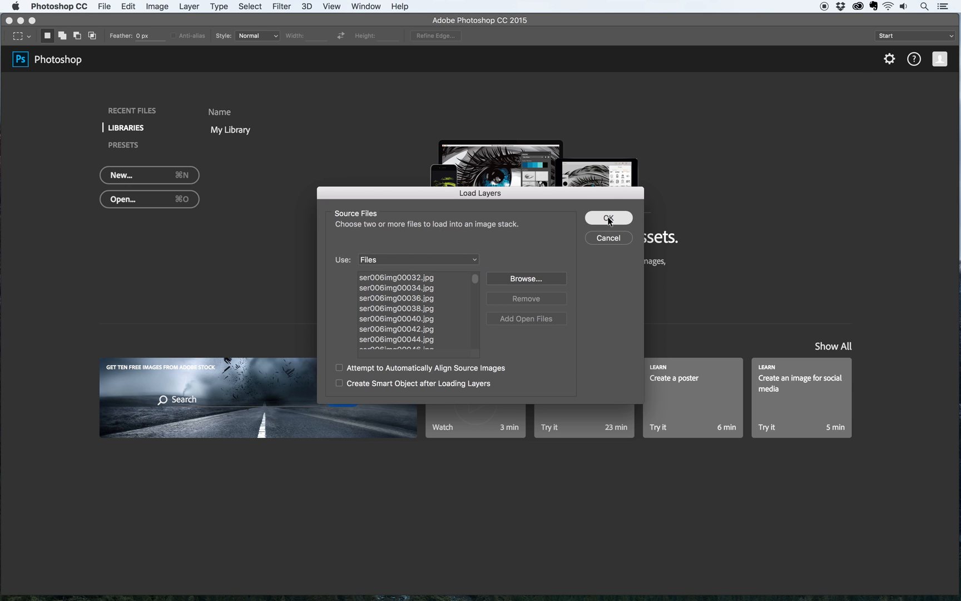
left_click(608, 218)
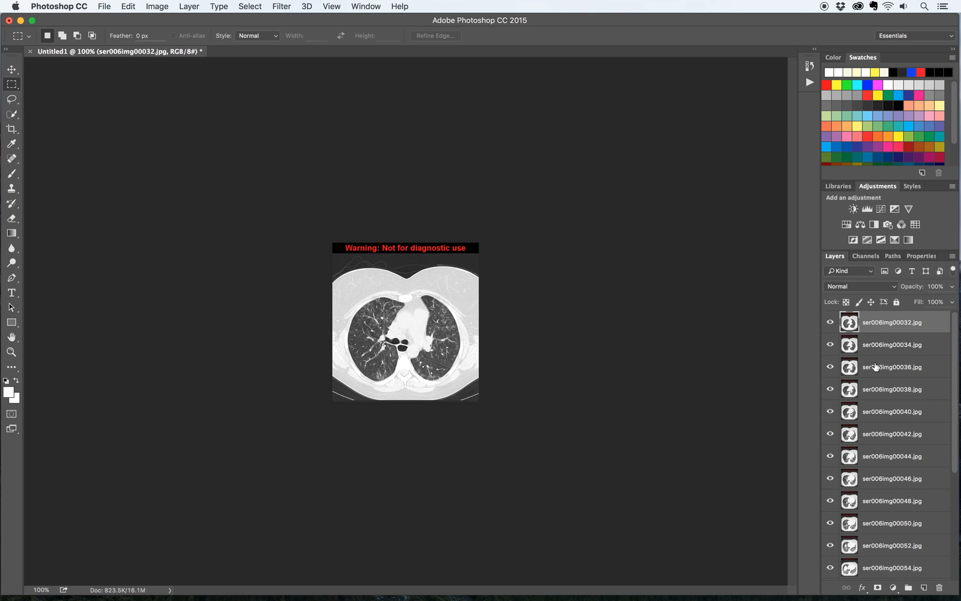
- Hide all layers other than ser006img00056.jpg so only slice 56 shows
scroll("down", 3)
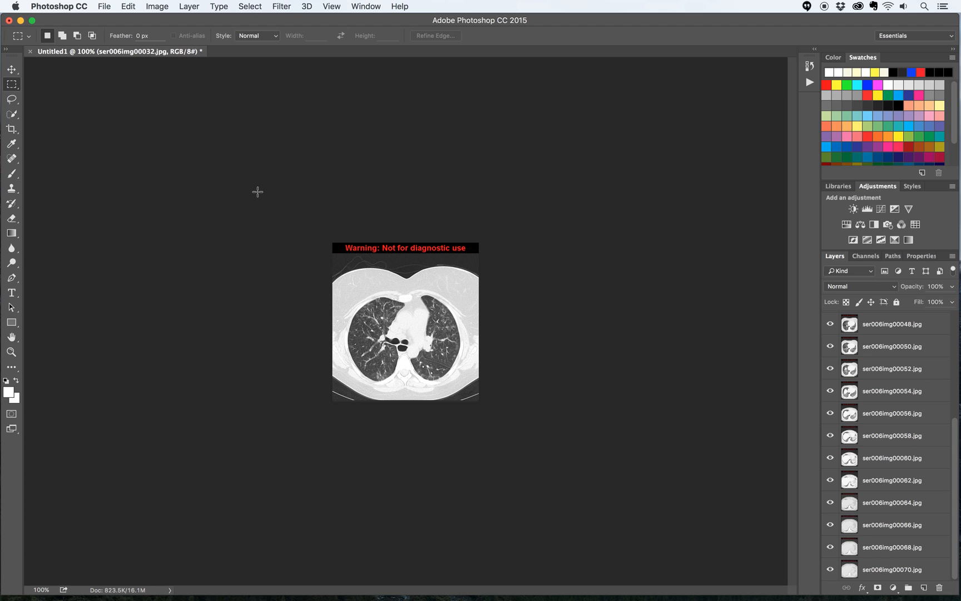
mouse_move(849, 392)
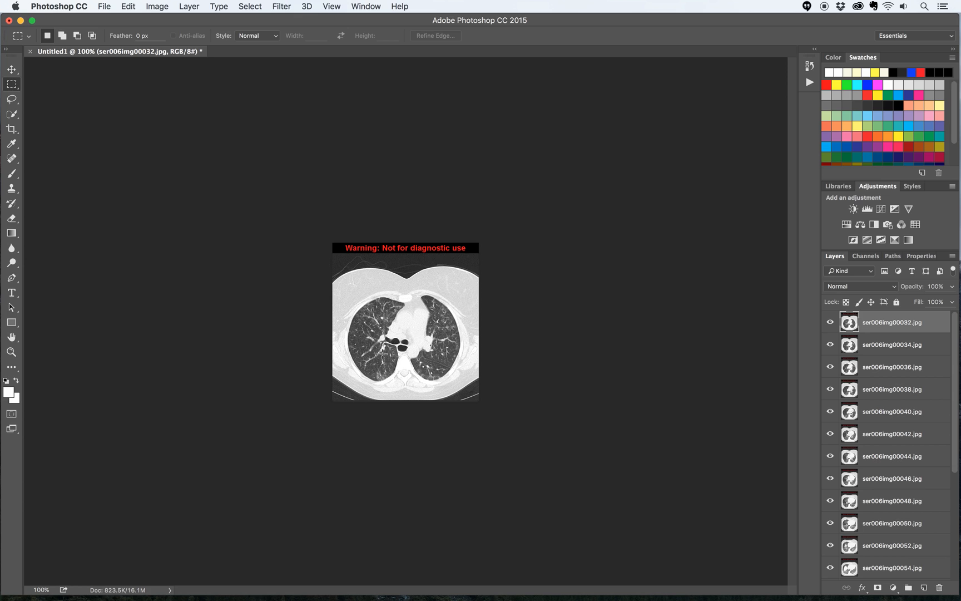
mouse_move(287, 354)
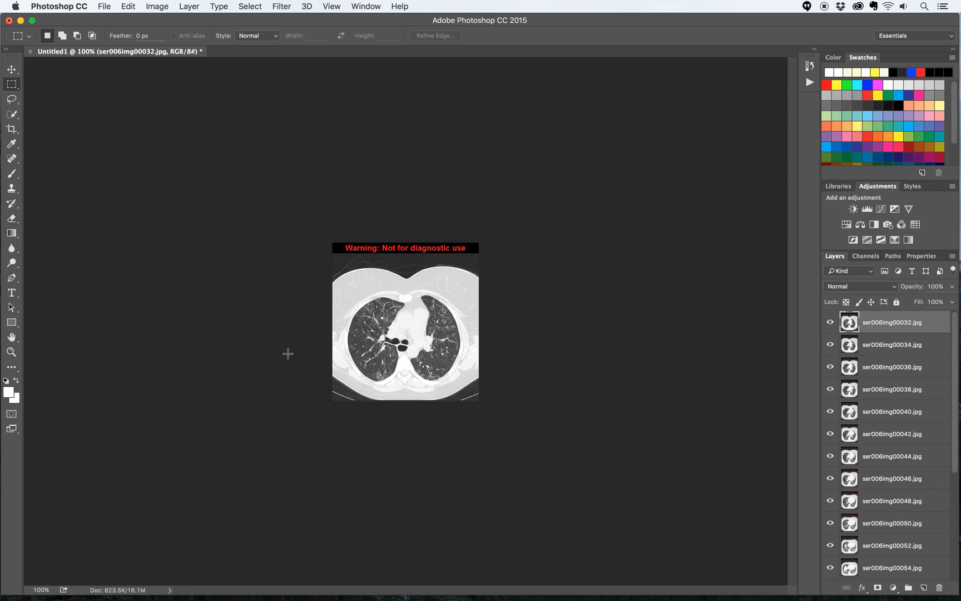
scroll("down", 3)
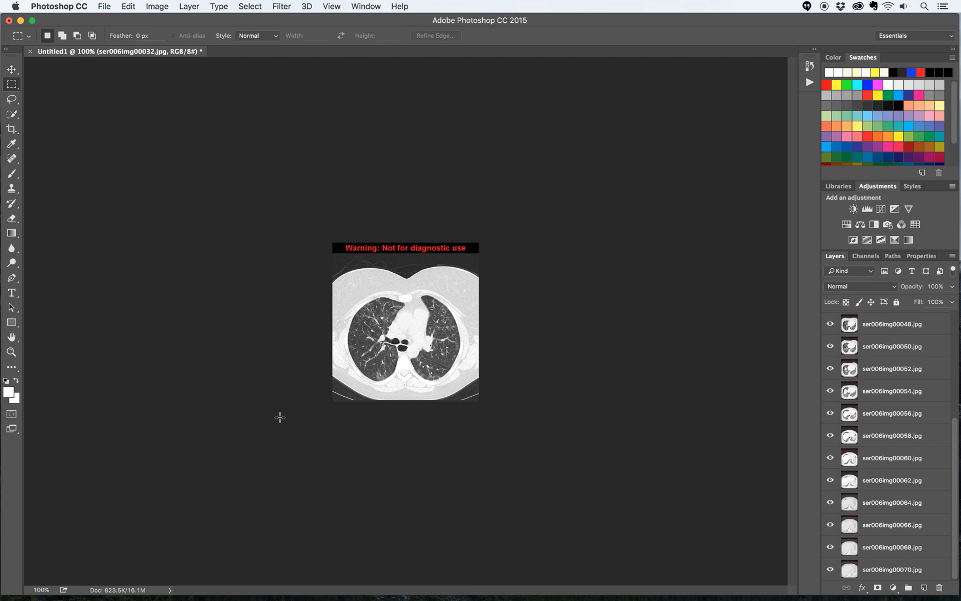
mouse_move(830, 431)
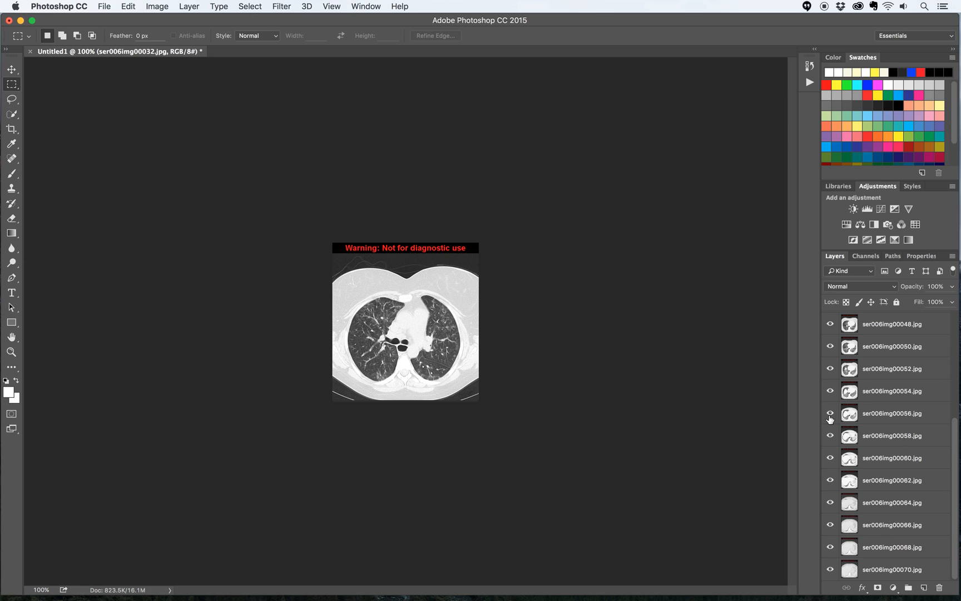
mouse_move(830, 412)
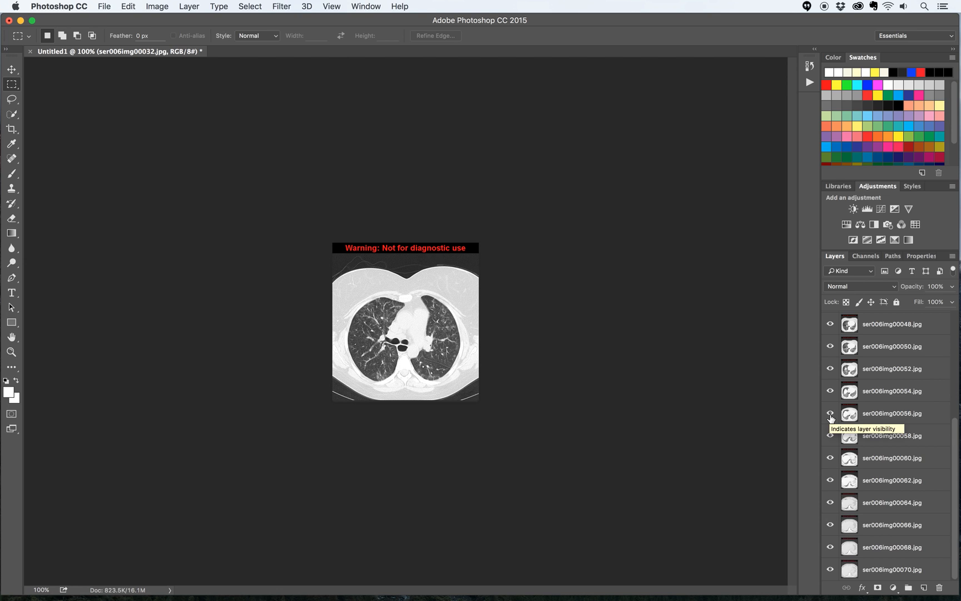
right_click(831, 412)
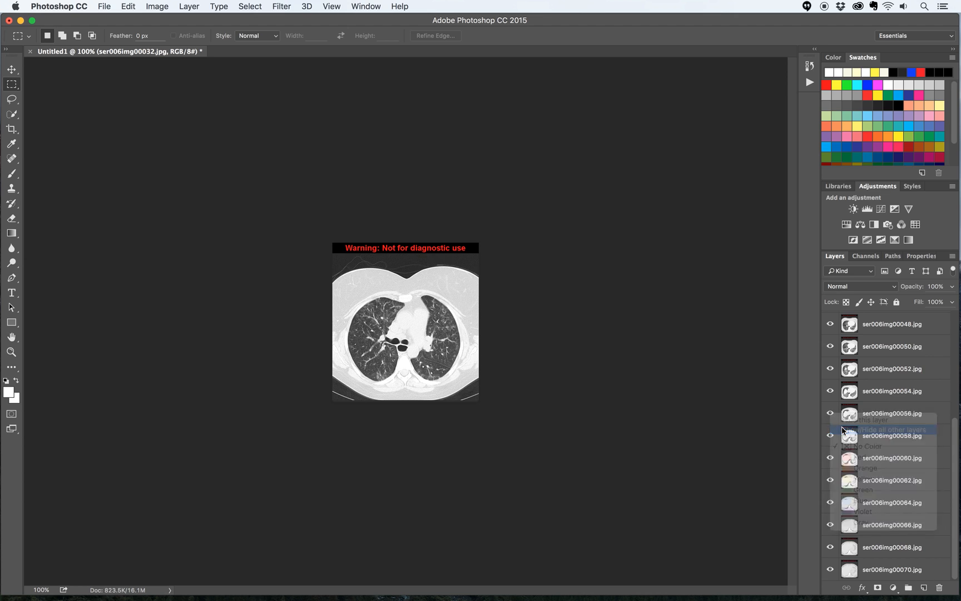
left_click(881, 428)
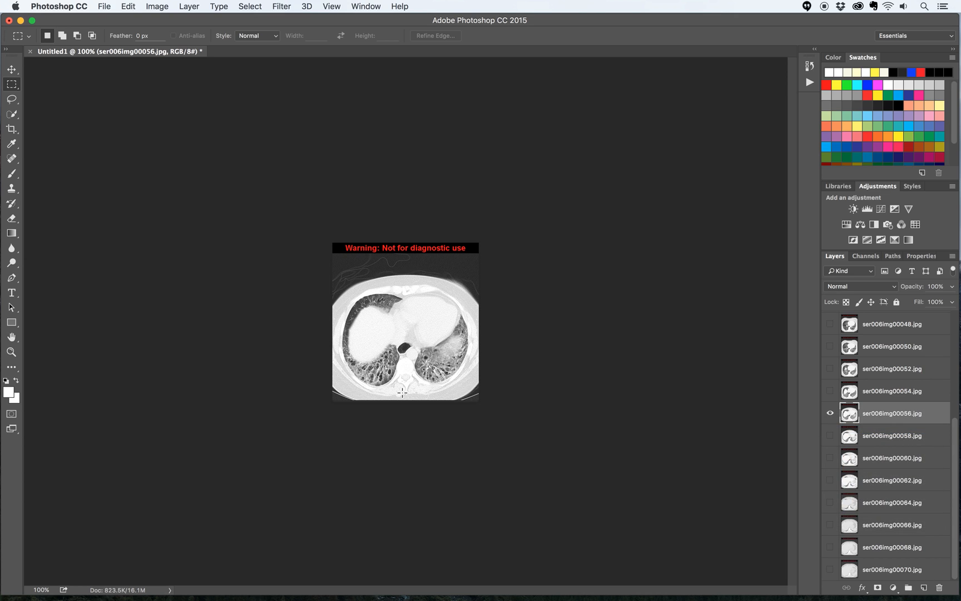
mouse_move(338, 284)
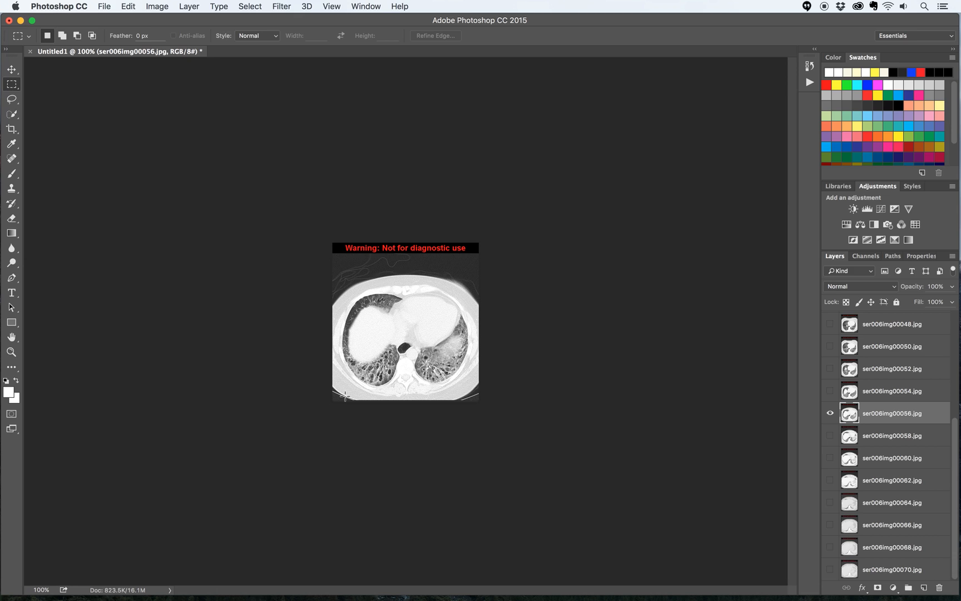
mouse_move(443, 275)
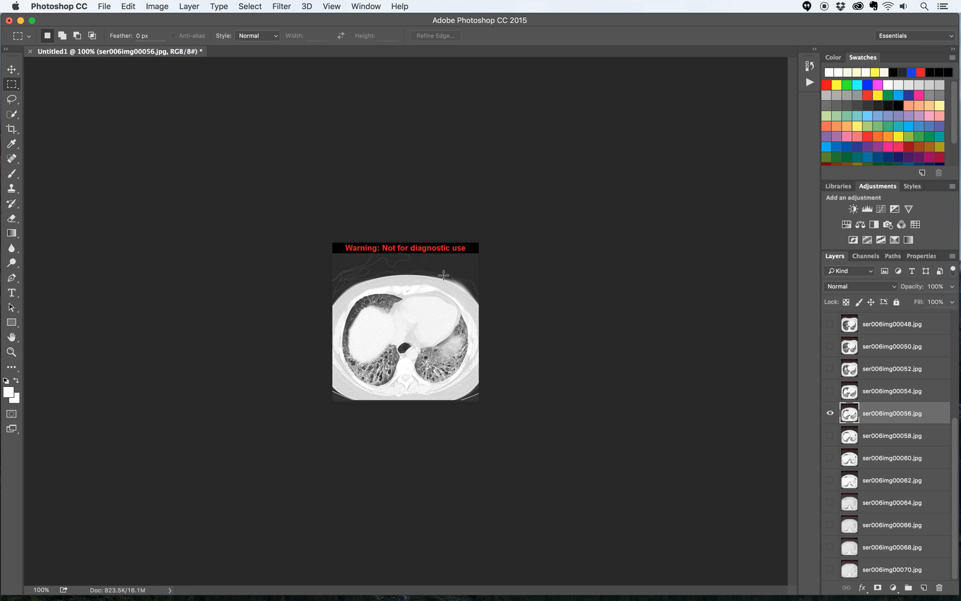
mouse_move(242, 282)
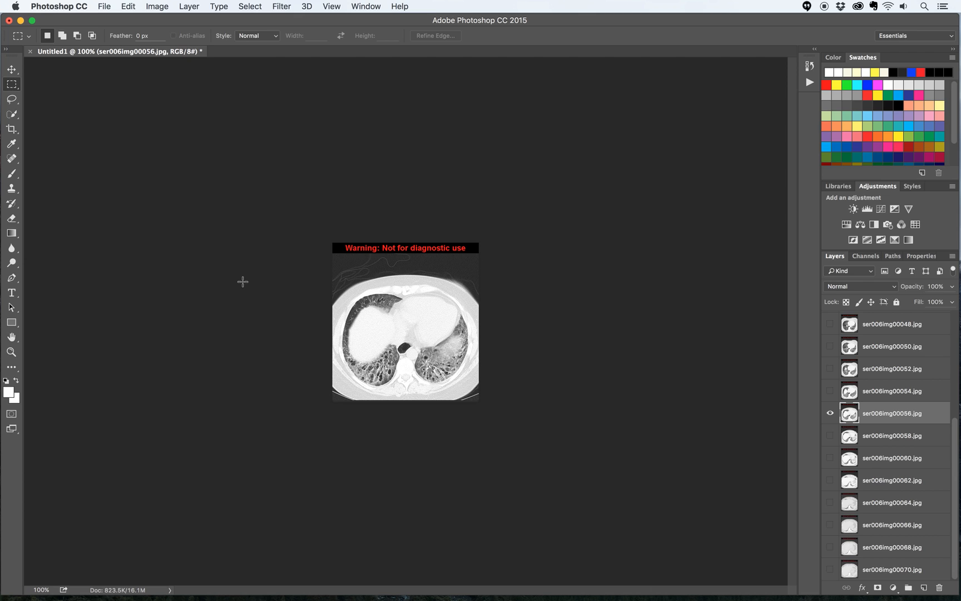
mouse_move(27, 322)
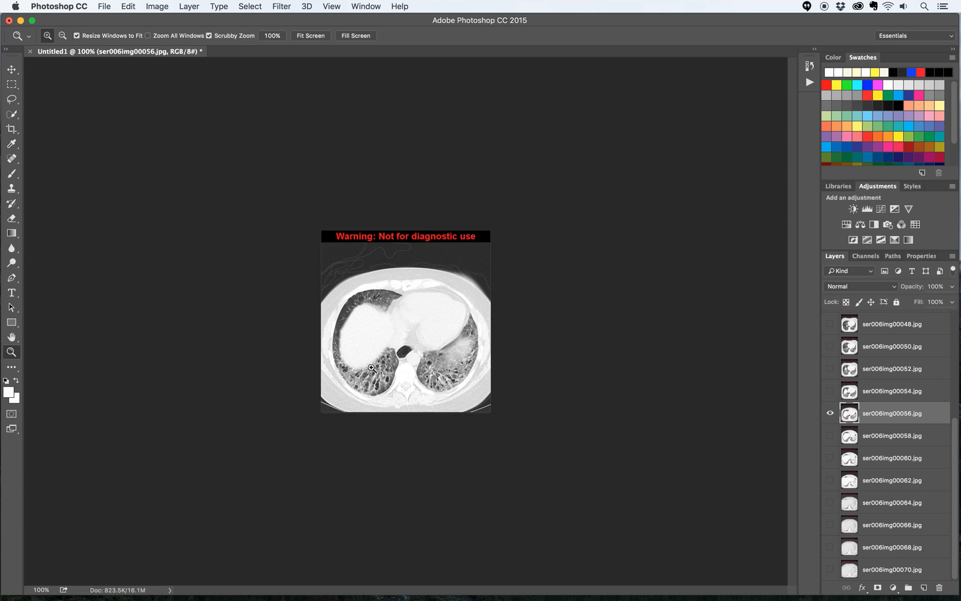
- Zoom the slice 56 image to 300% to see the lung detail
left_click(370, 367)
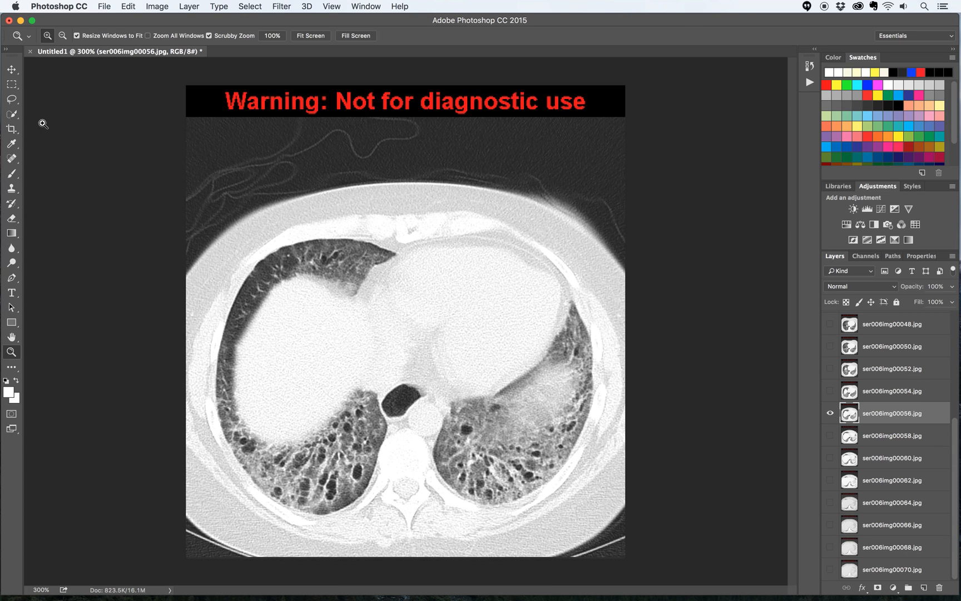
mouse_move(11, 84)
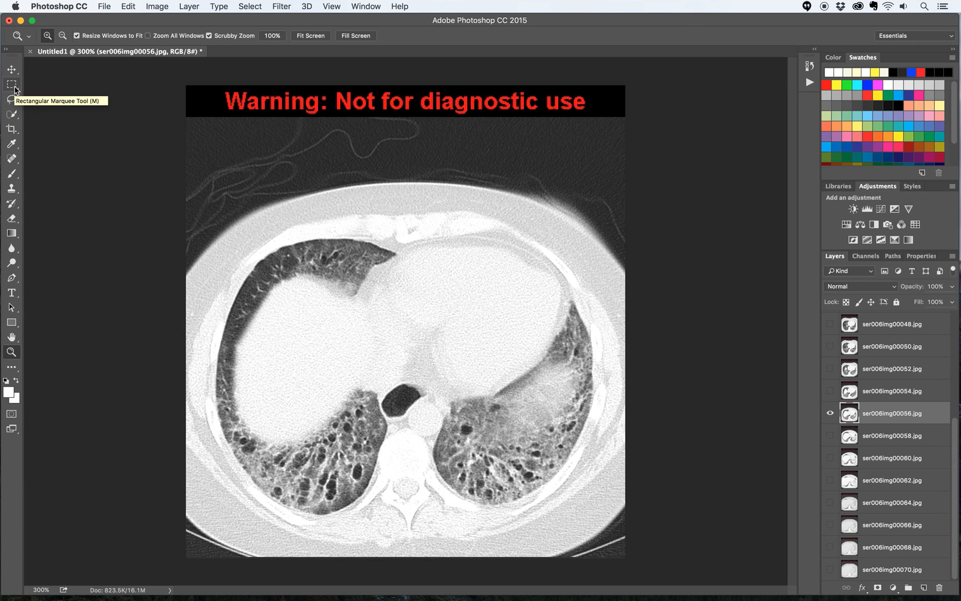
- Marquee-select the chest area below the warning banner and crop the image to it
left_click(11, 84)
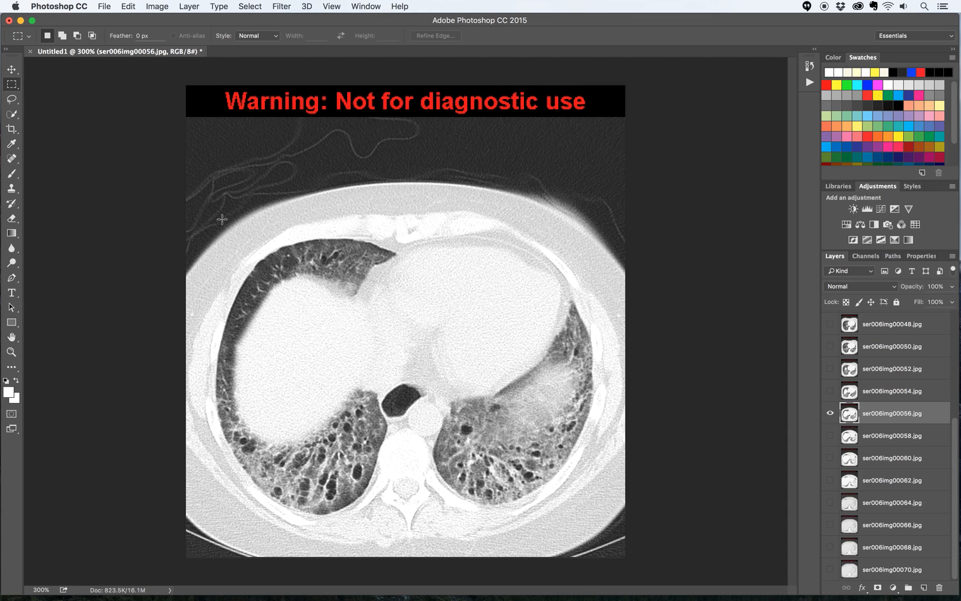
mouse_move(204, 218)
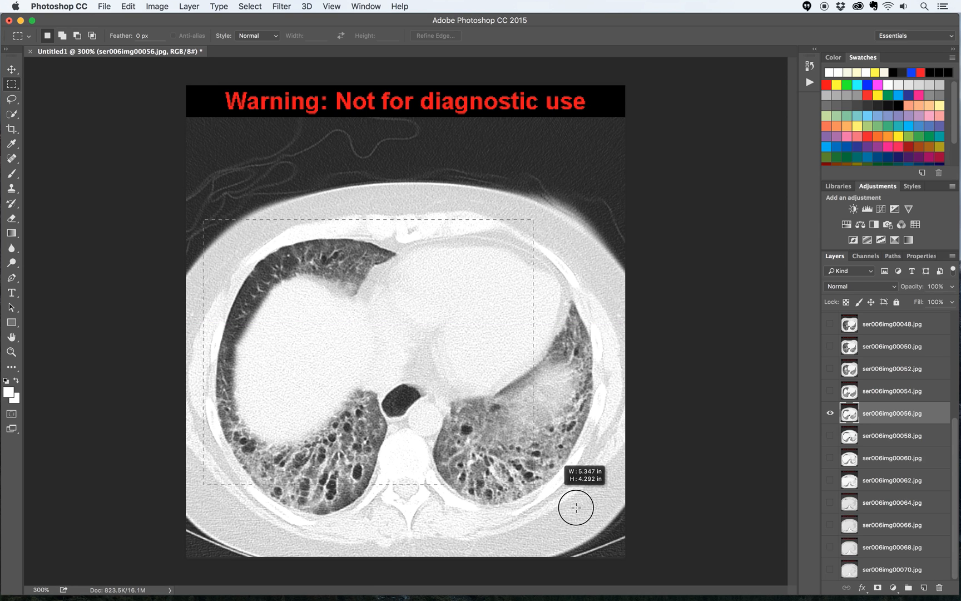
left_click_drag(575, 507, 606, 532)
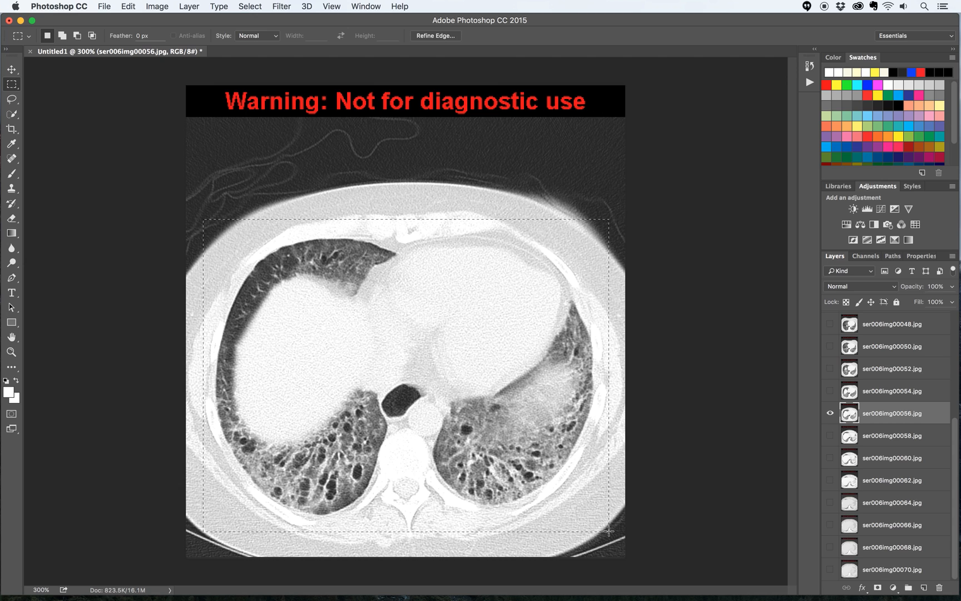
left_click(156, 7)
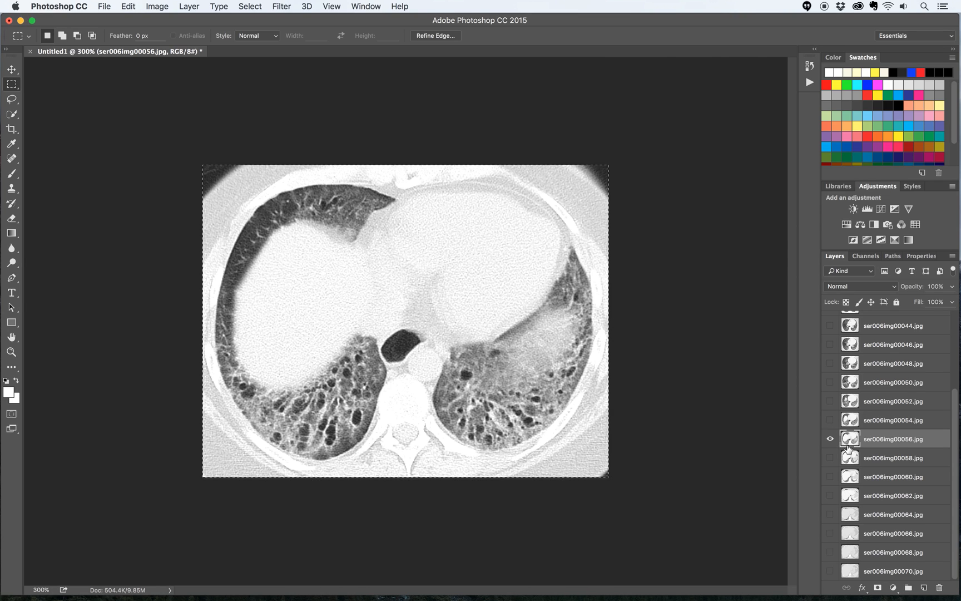
mouse_move(849, 439)
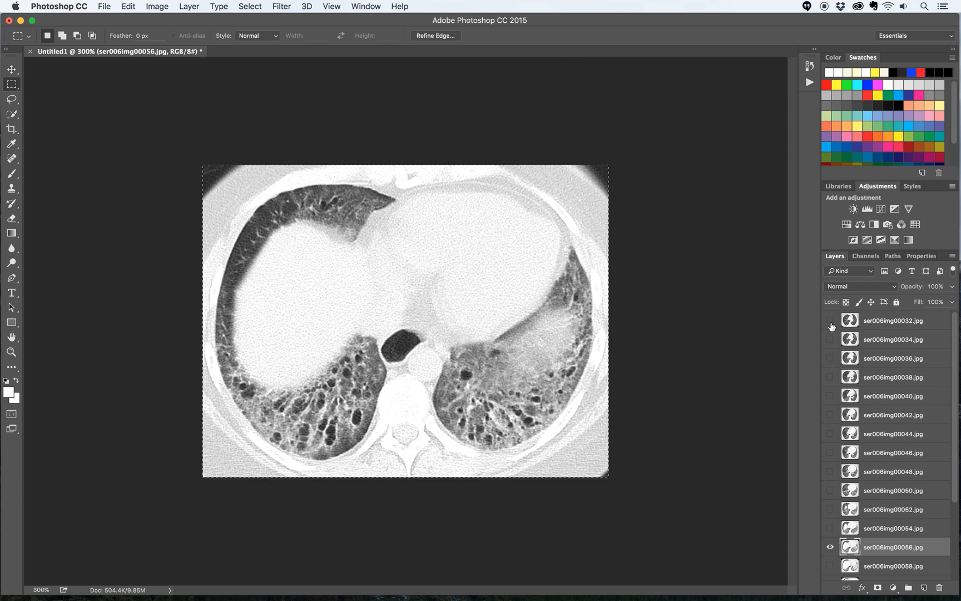
left_click(831, 323)
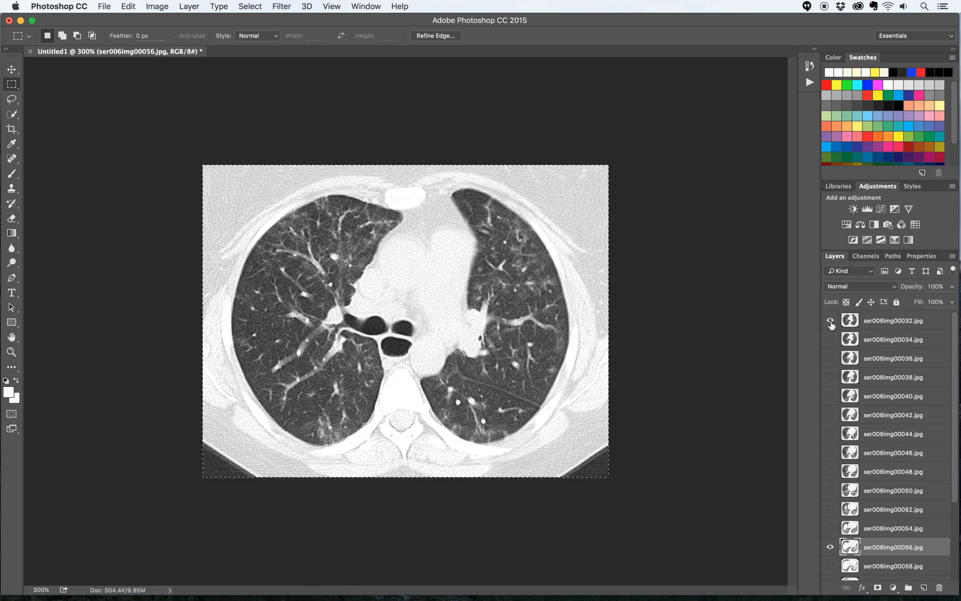
mouse_move(829, 322)
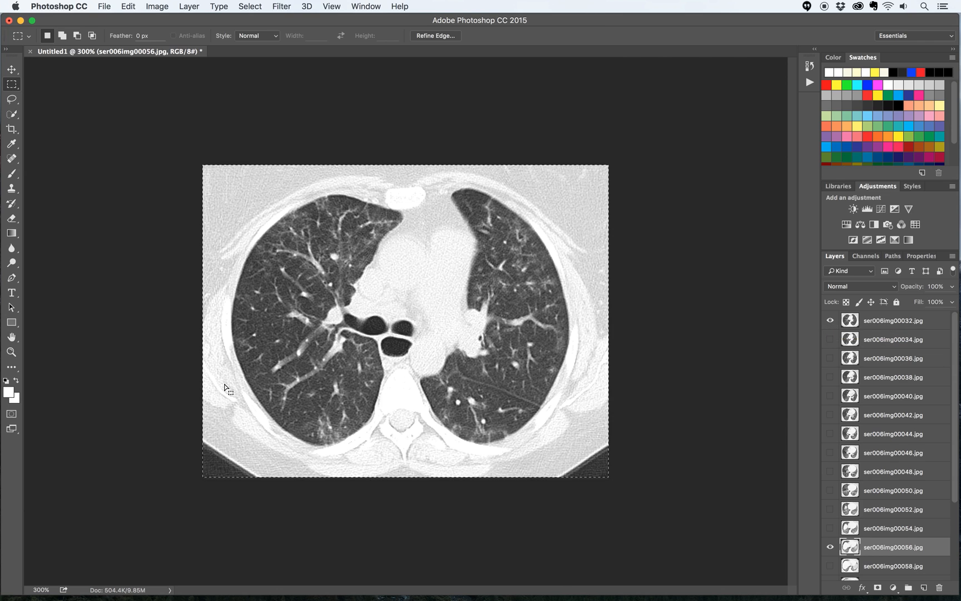
mouse_move(578, 354)
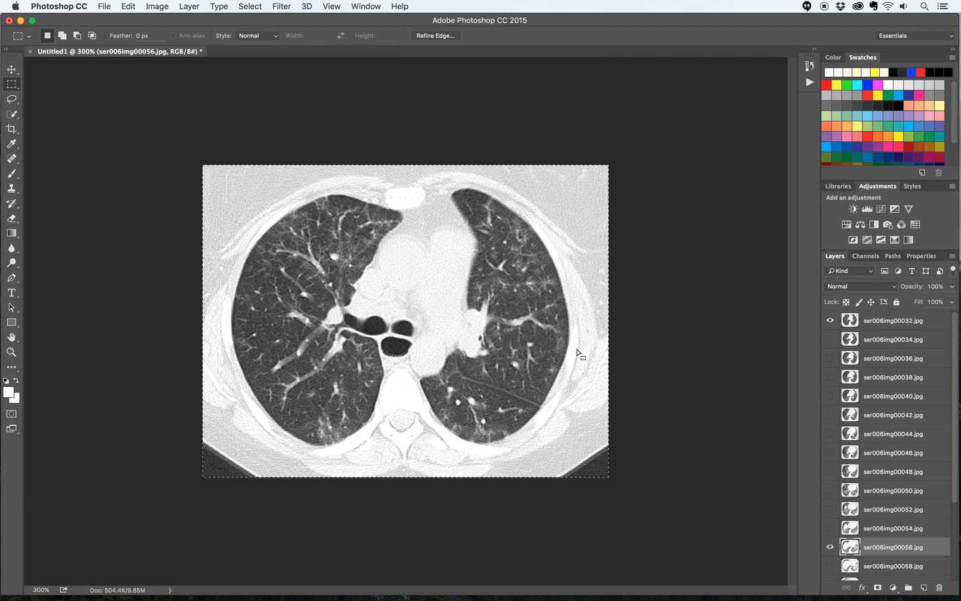
mouse_move(248, 200)
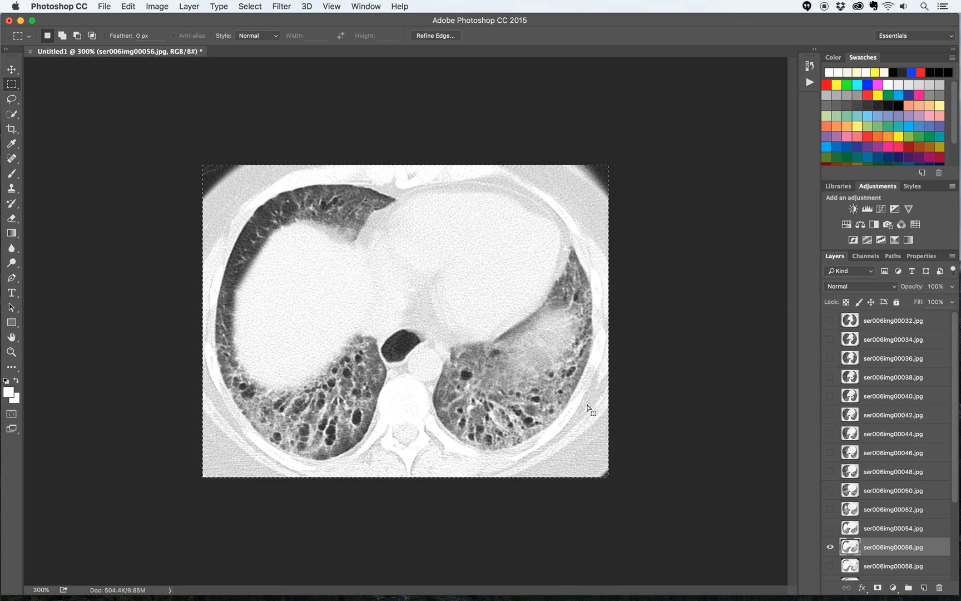
mouse_move(605, 316)
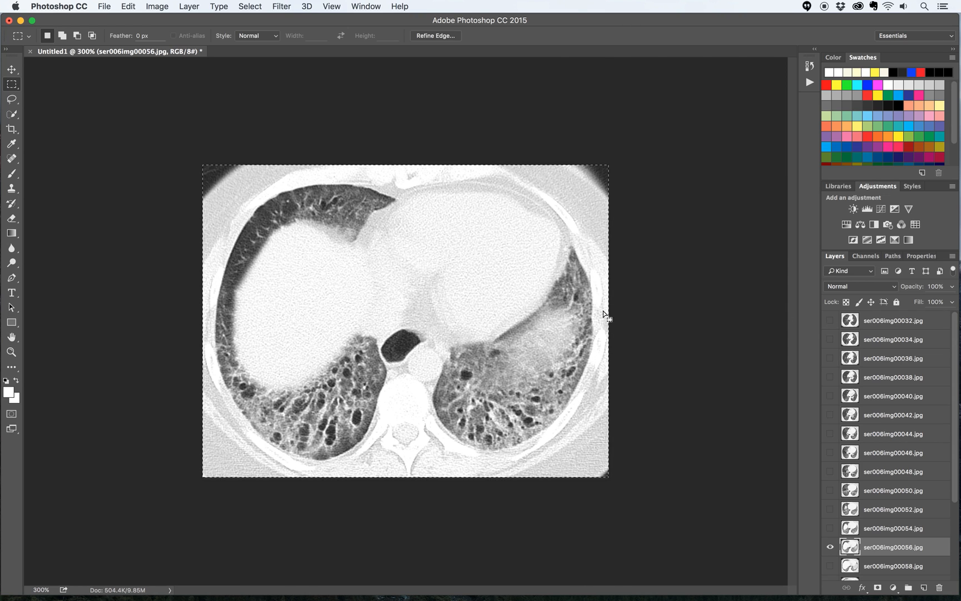
mouse_move(677, 388)
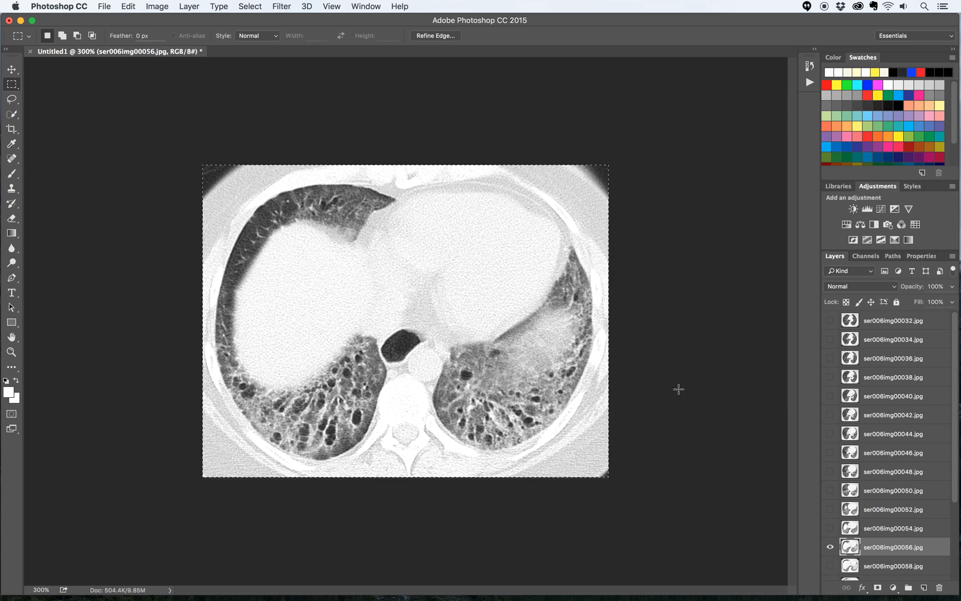
mouse_move(682, 303)
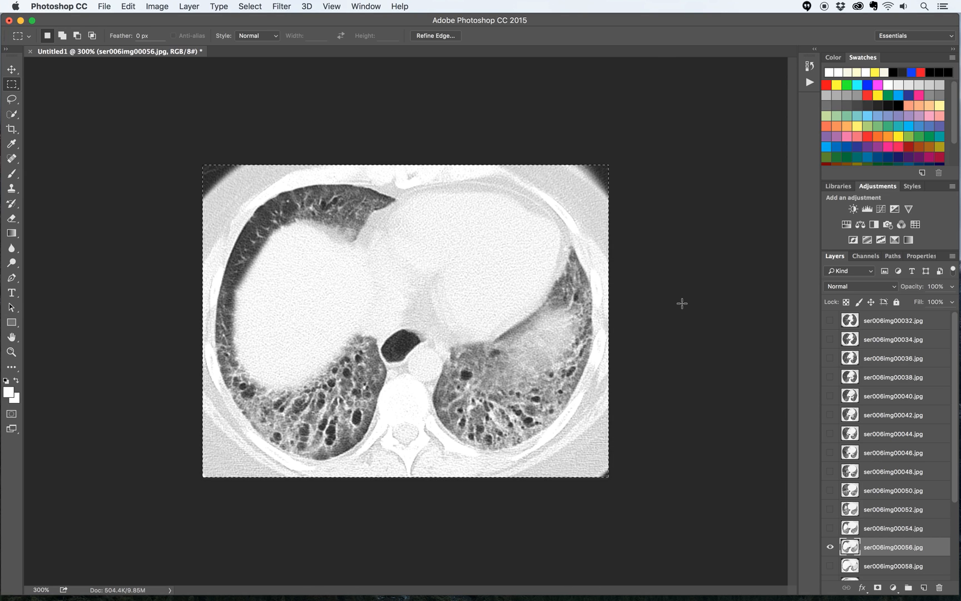
scroll("down", 3)
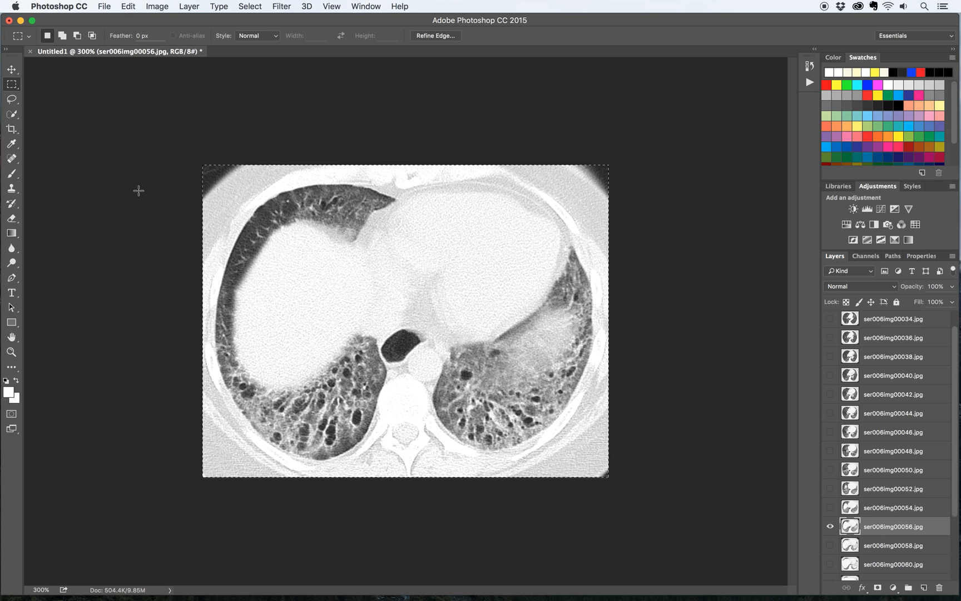
mouse_move(379, 61)
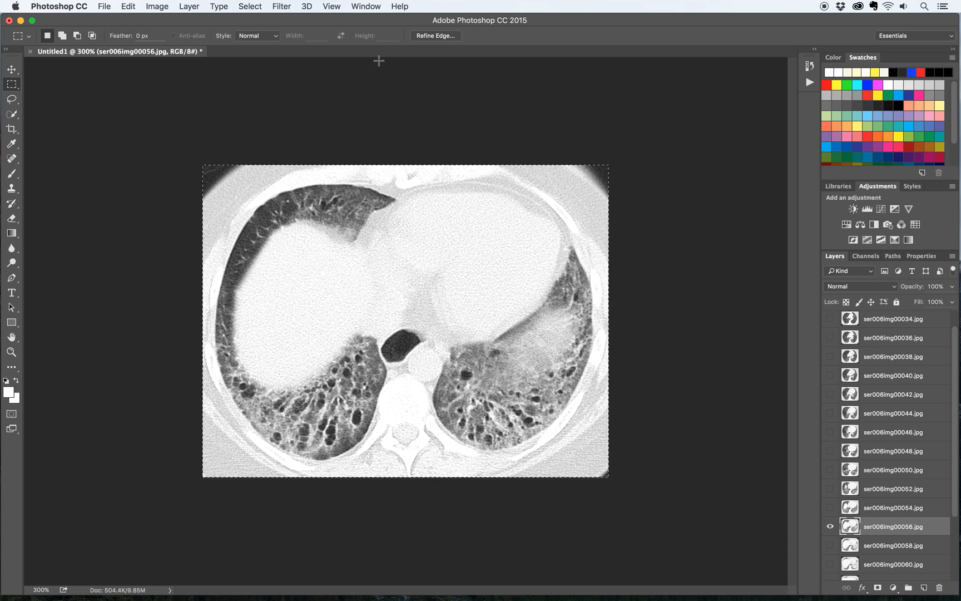
- Show the Timeline as a frame animation and make 20 frames from the slice layers
left_click(364, 7)
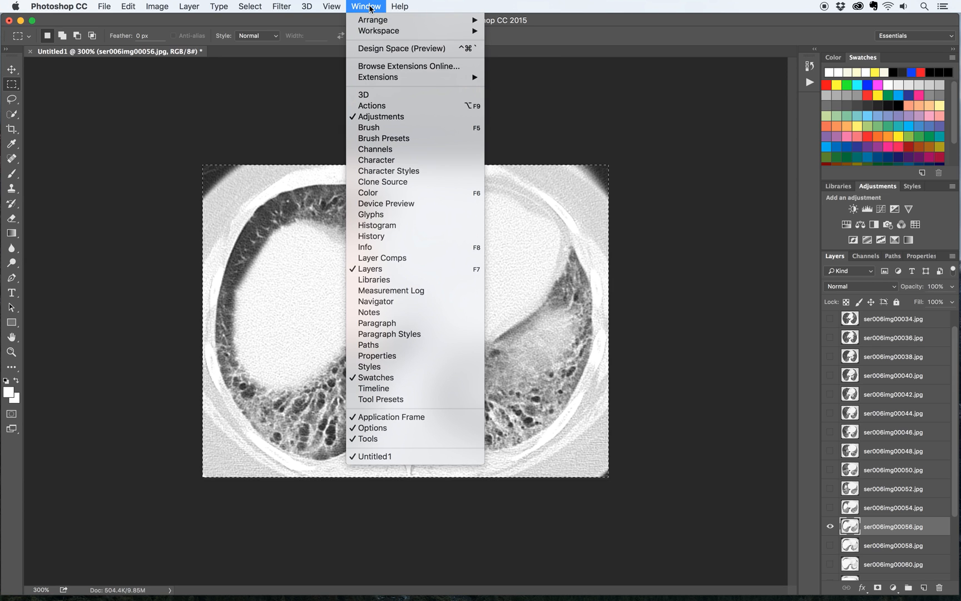
mouse_move(374, 388)
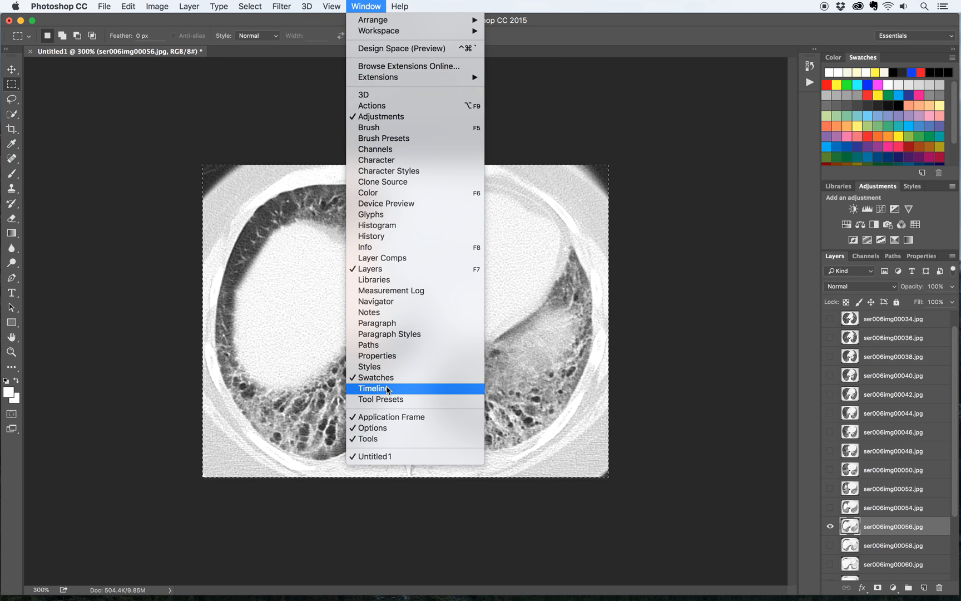
left_click(374, 388)
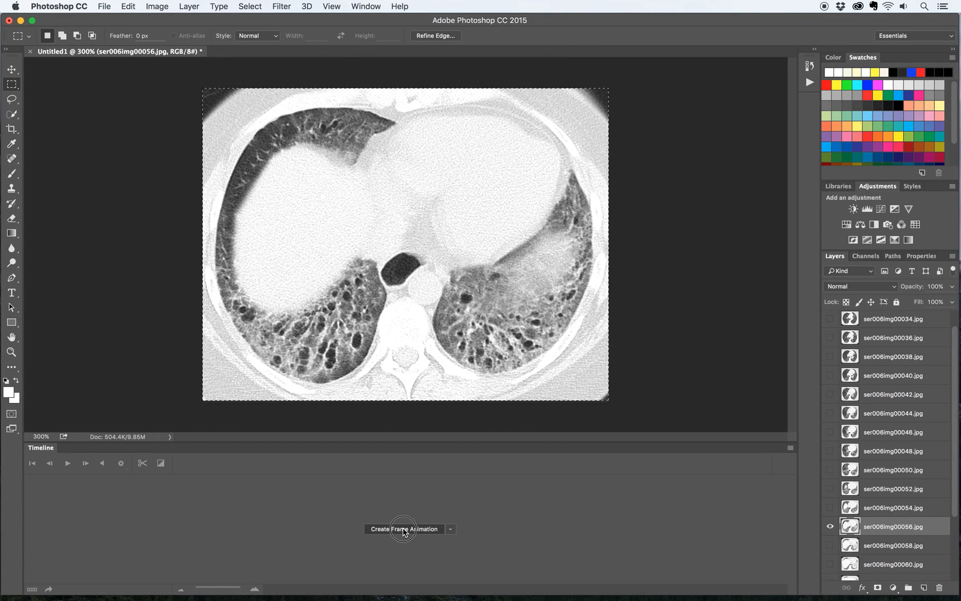
left_click(404, 529)
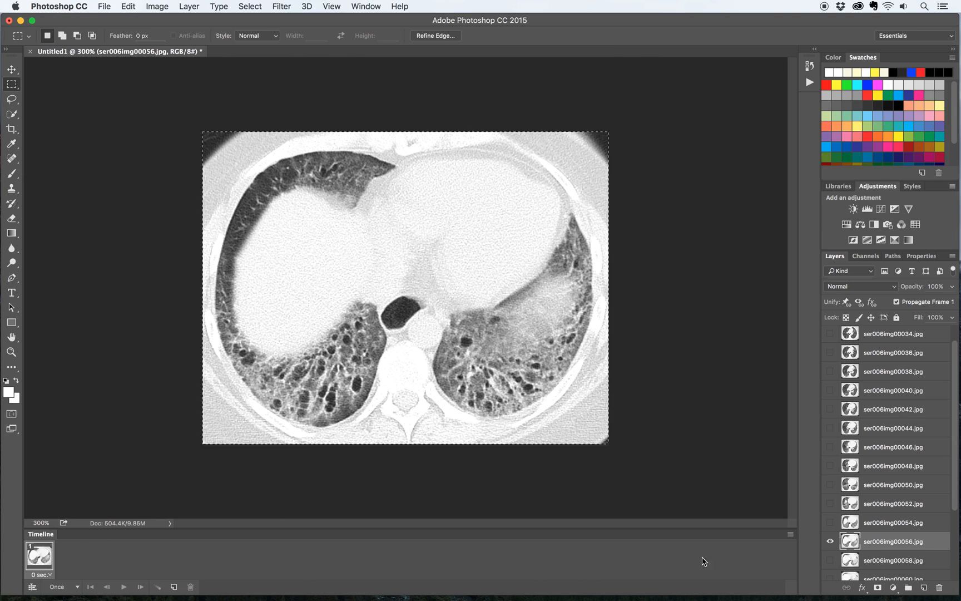
left_click(791, 536)
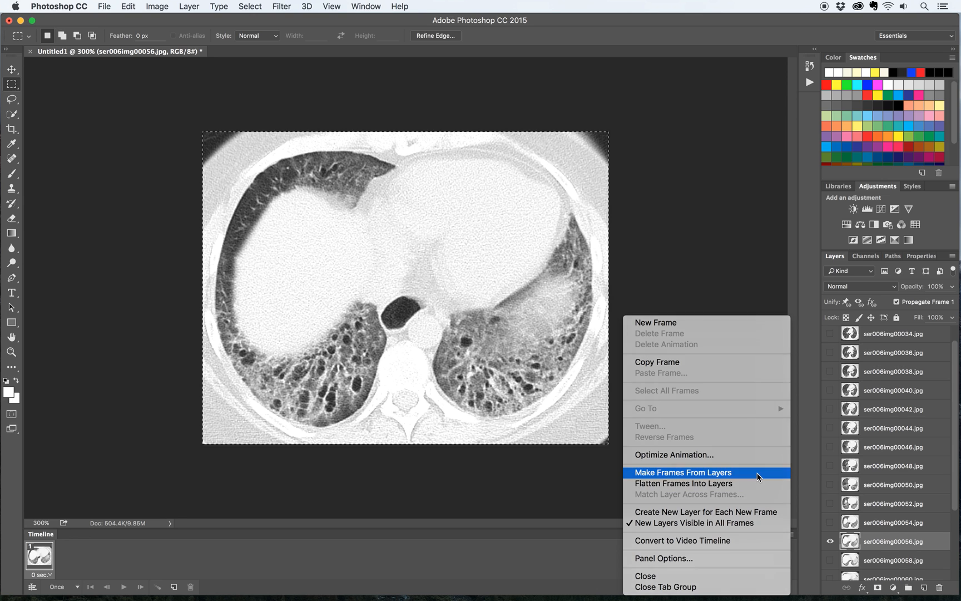
left_click(682, 472)
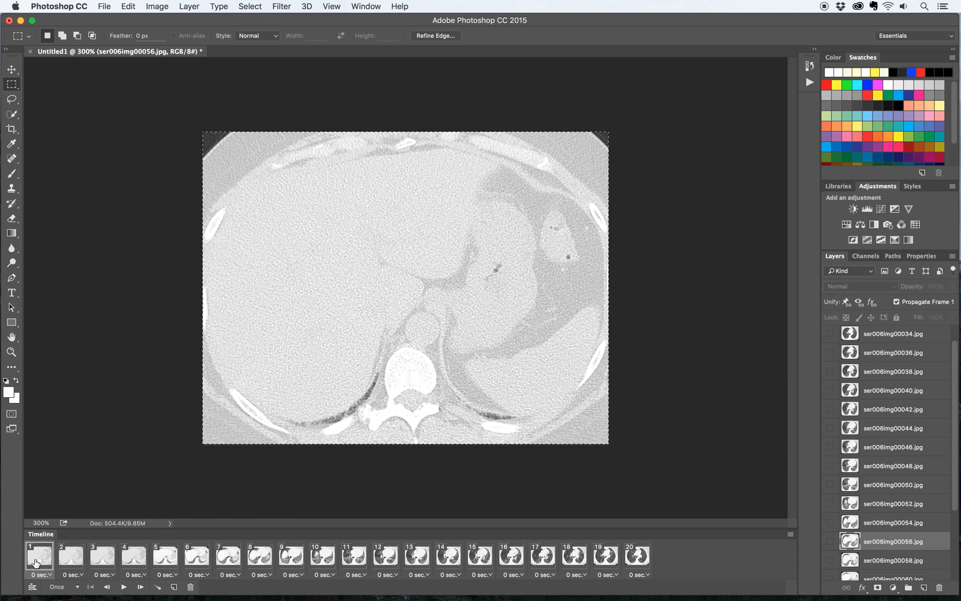
mouse_move(442, 554)
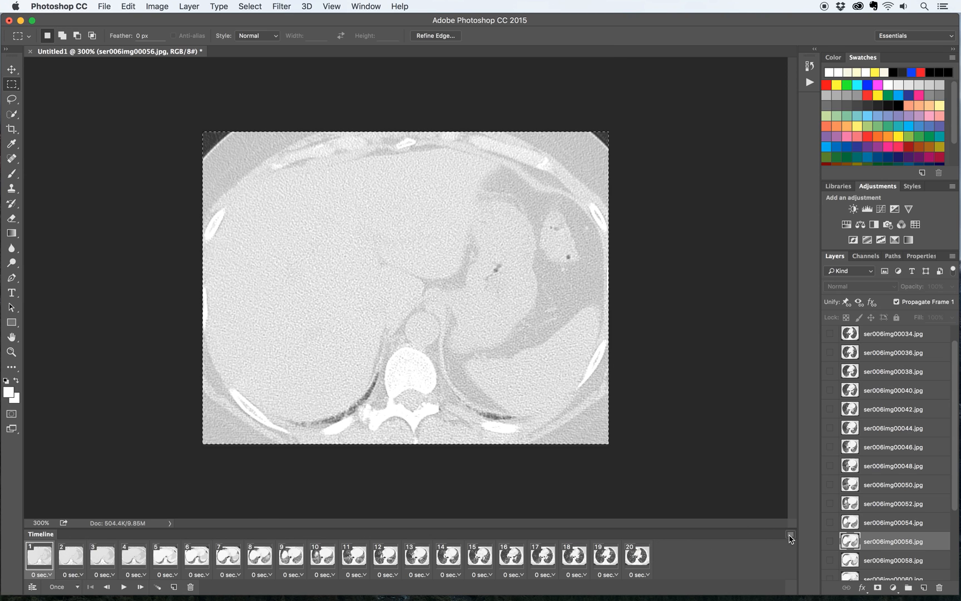
- Reverse the frame order and set the animation to loop Forever instead of Once
left_click(790, 533)
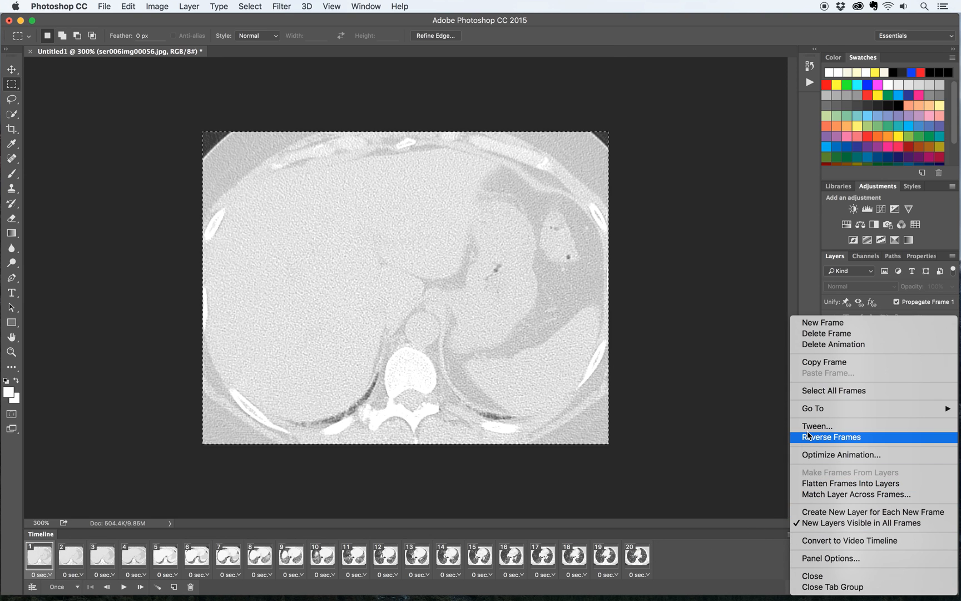
left_click(831, 436)
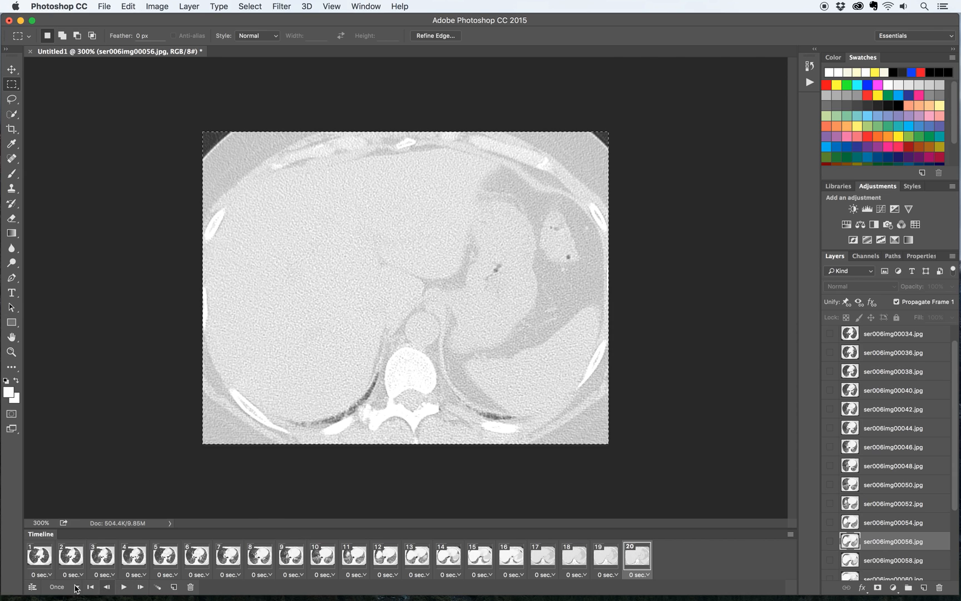
left_click(57, 586)
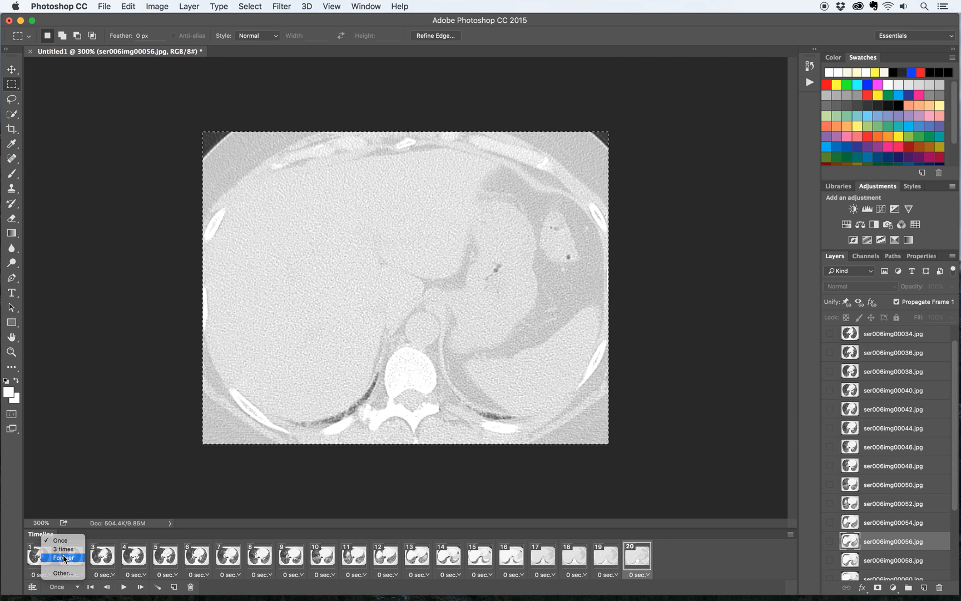
left_click(63, 558)
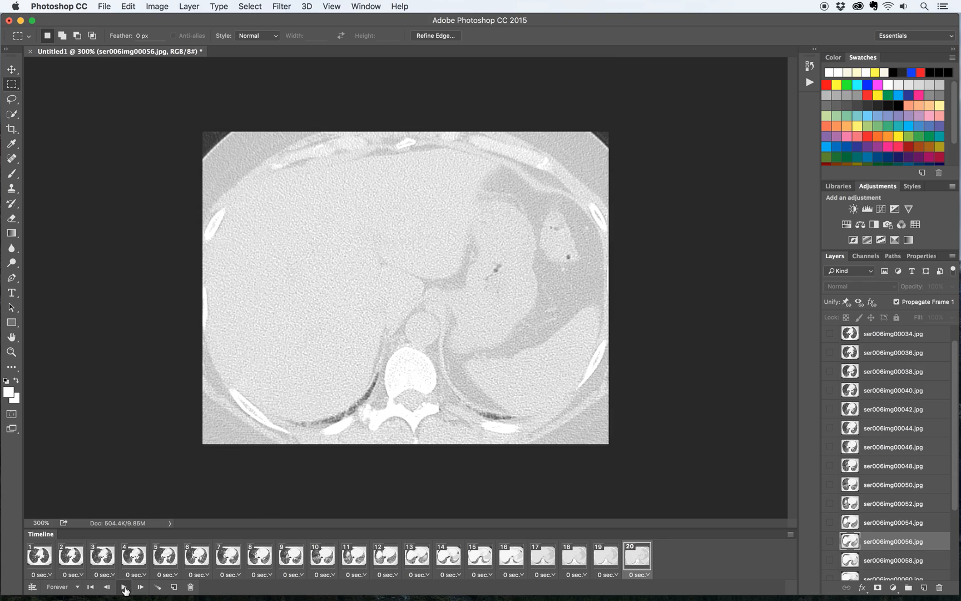
- Preview the animation playing through the CT slices, stopping on frame 20
left_click(123, 586)
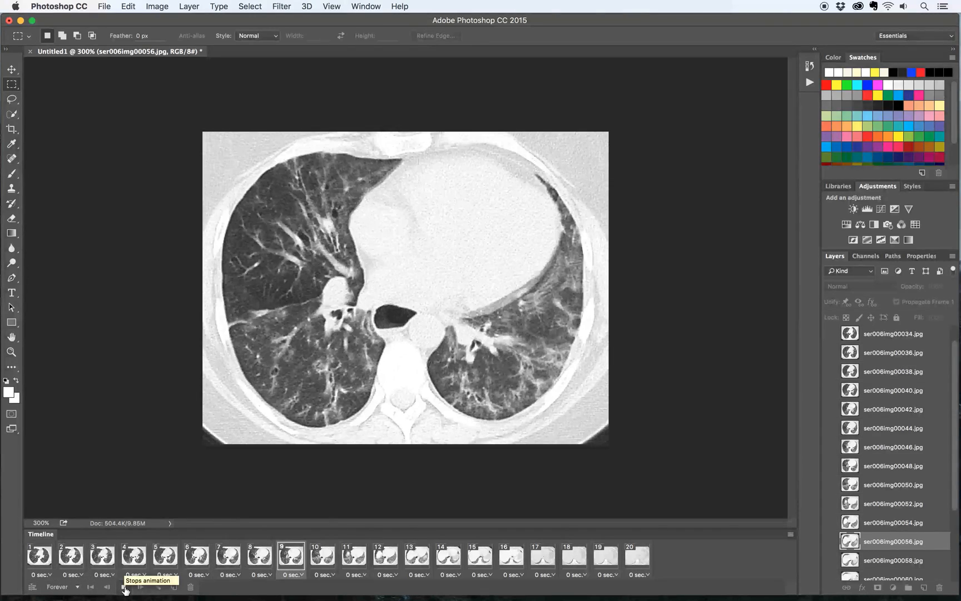
left_click(605, 556)
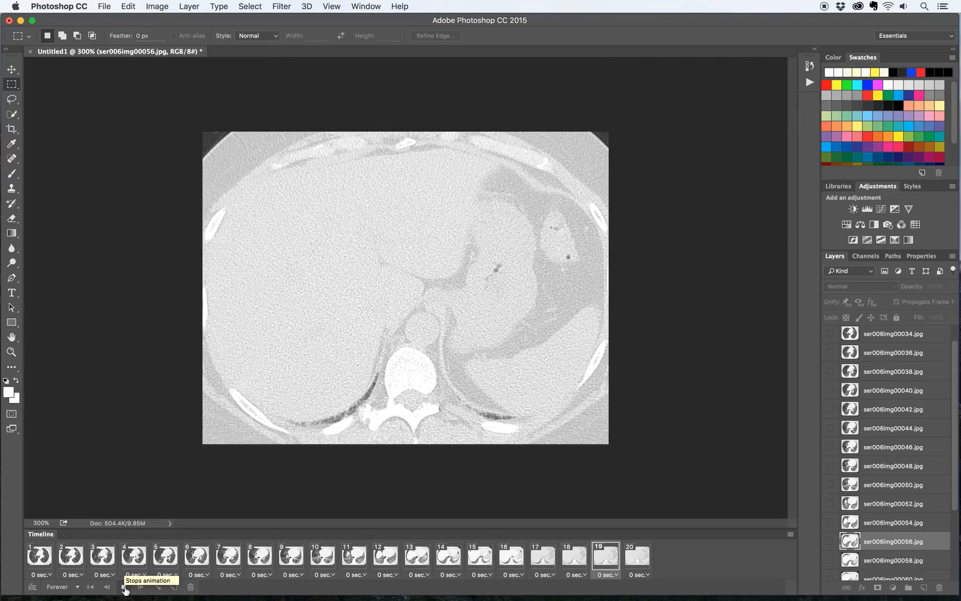
left_click(290, 556)
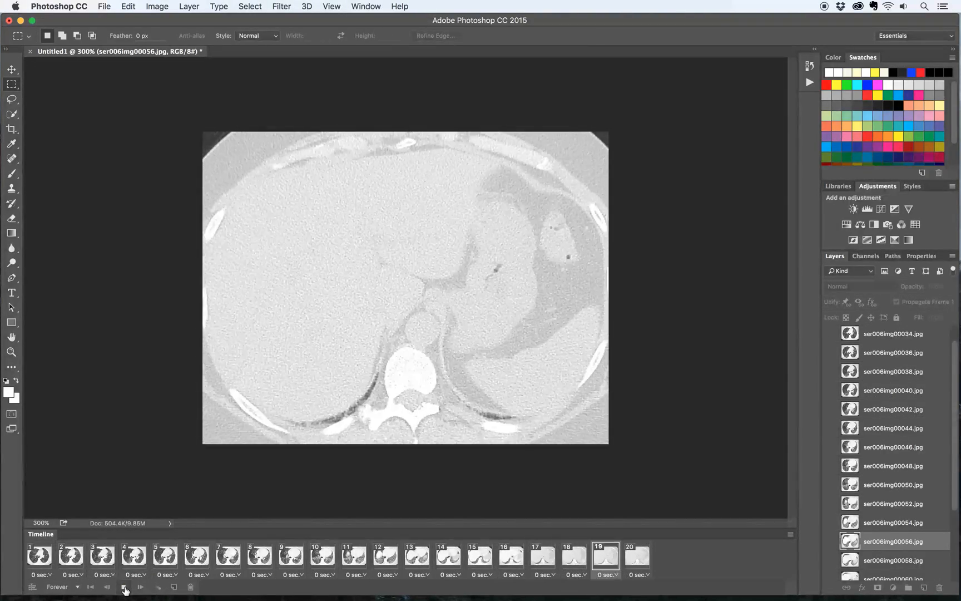
left_click(123, 586)
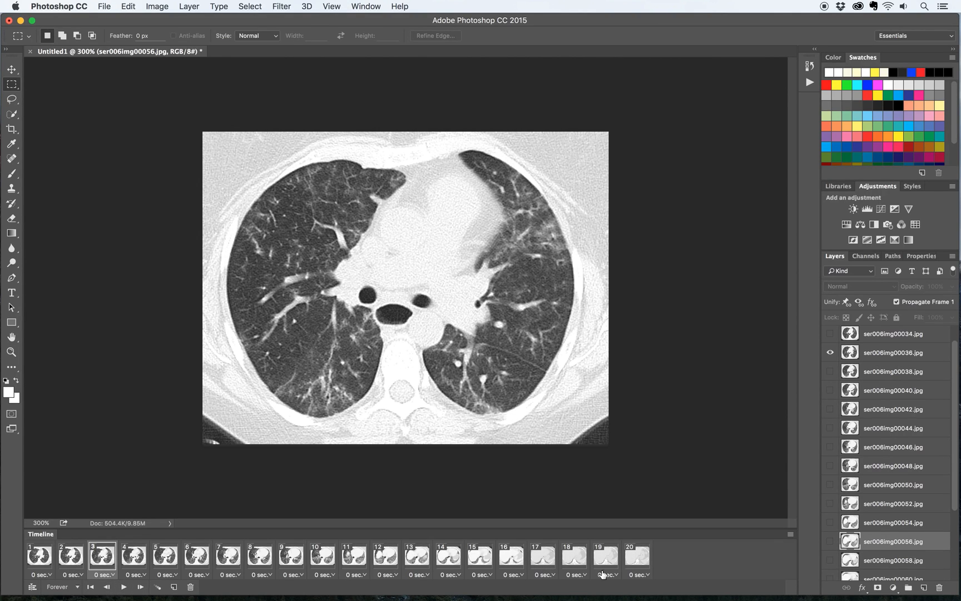
left_click(636, 556)
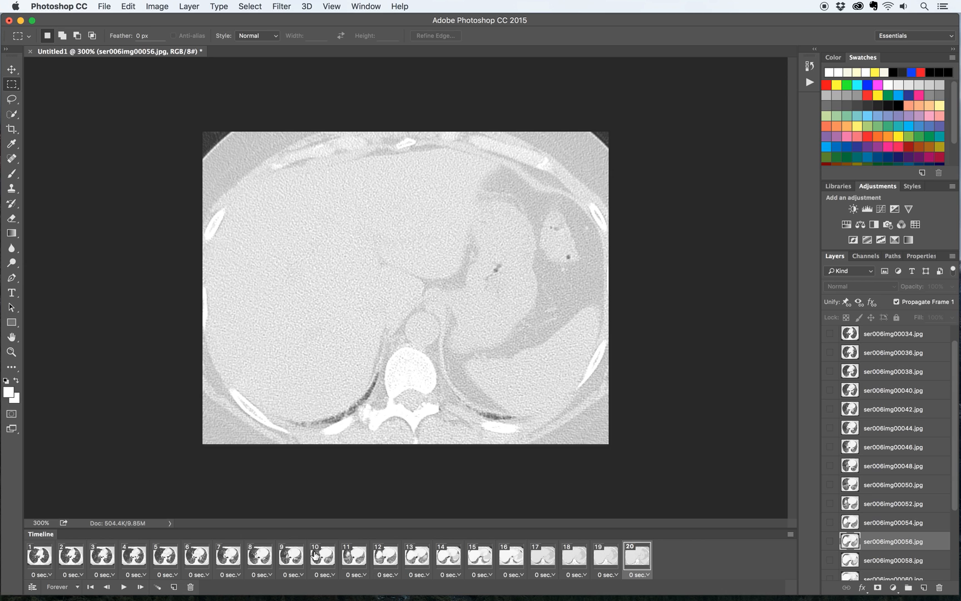
- Delete frame 20 to leave 19 frames, replay the loop, and return to frame 1
left_click(190, 587)
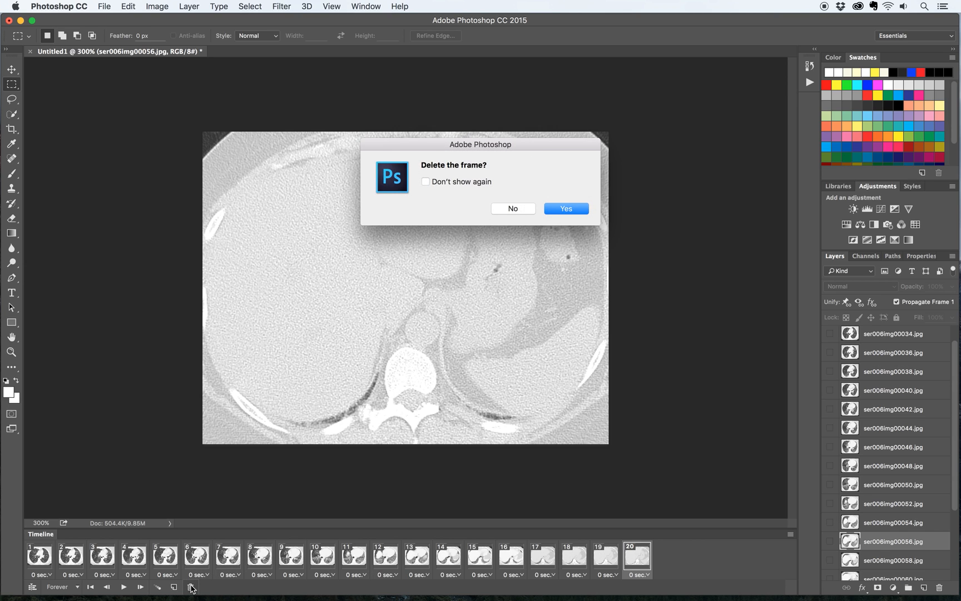
left_click(564, 208)
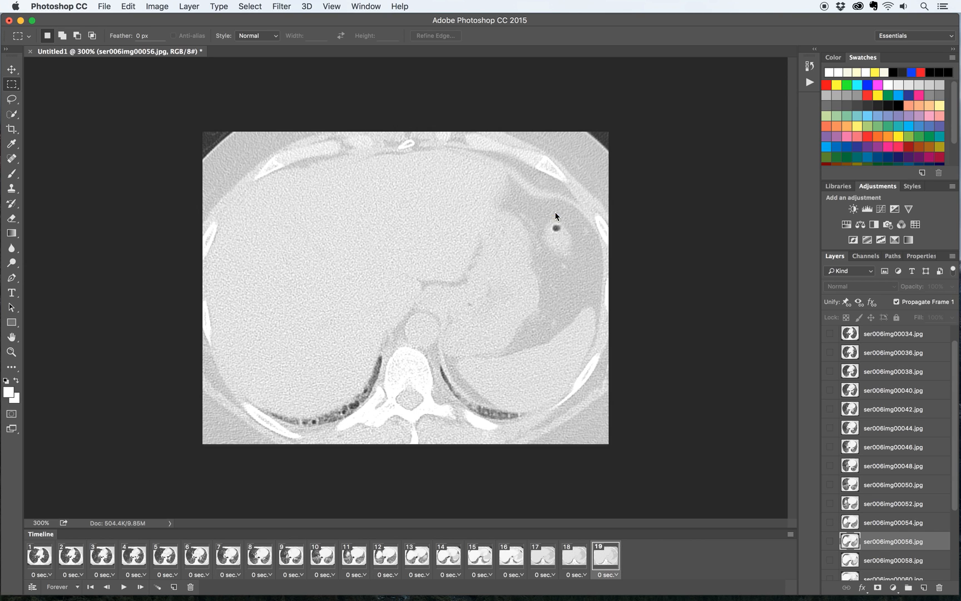
mouse_move(219, 417)
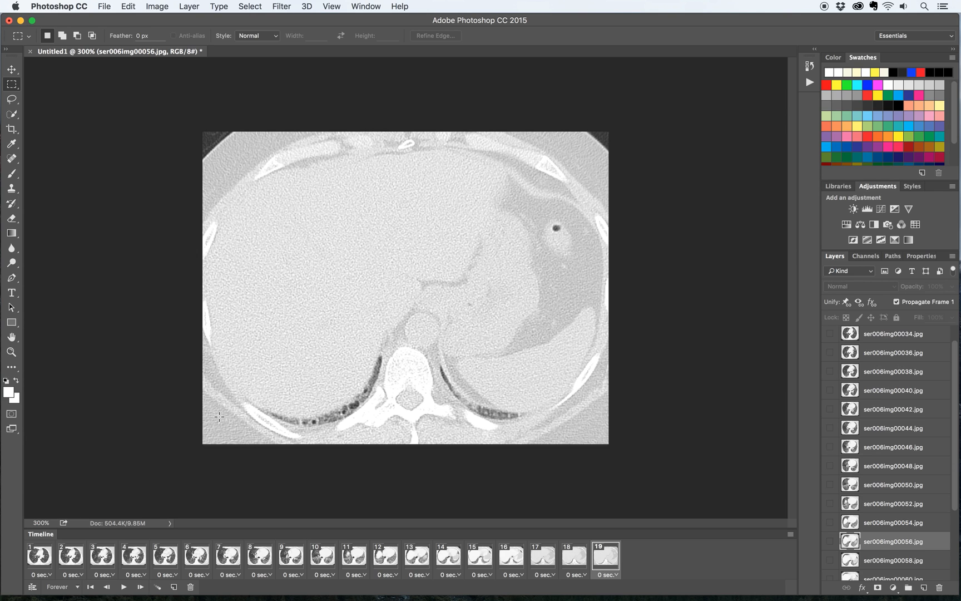
mouse_move(129, 579)
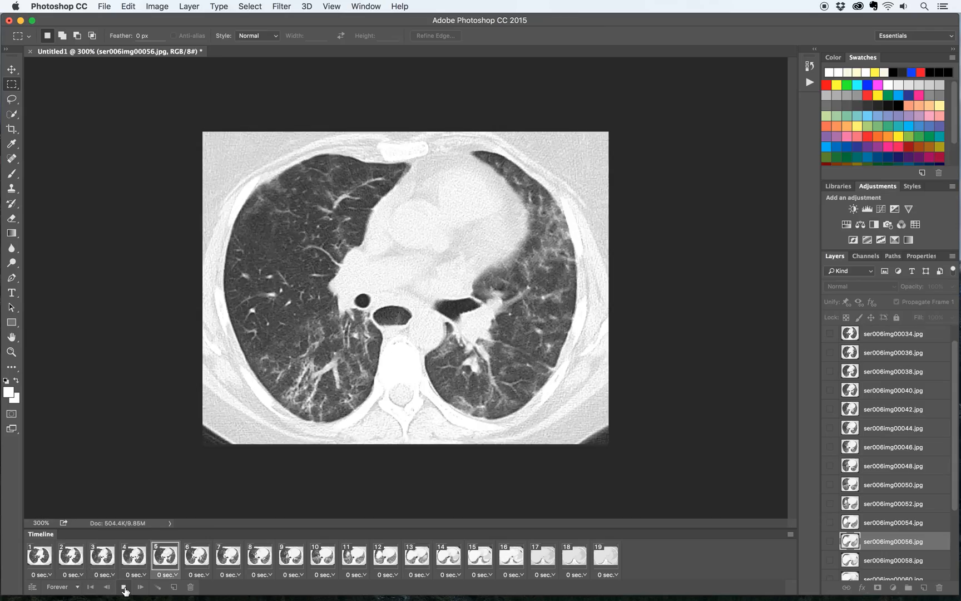
left_click(124, 587)
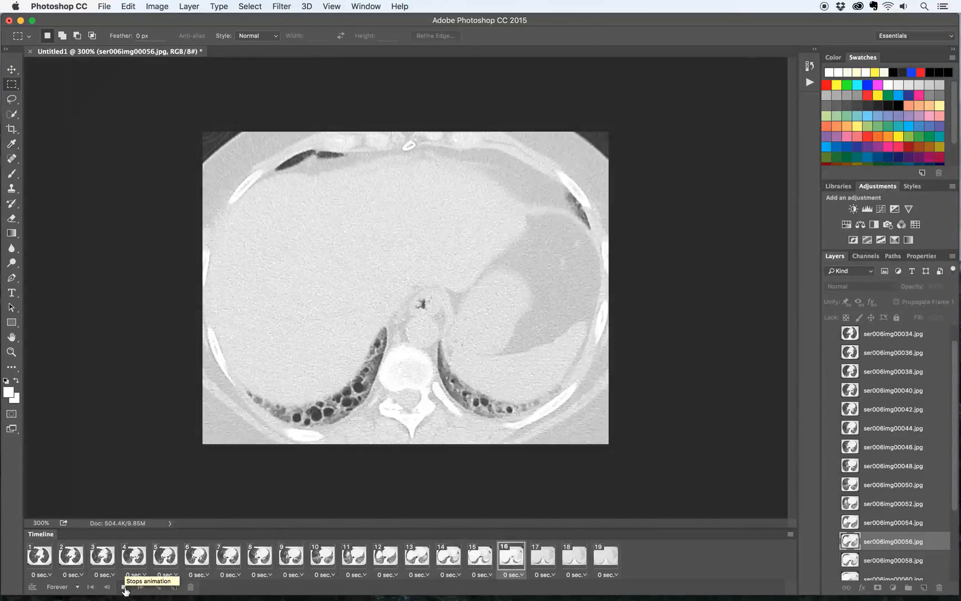
left_click(259, 556)
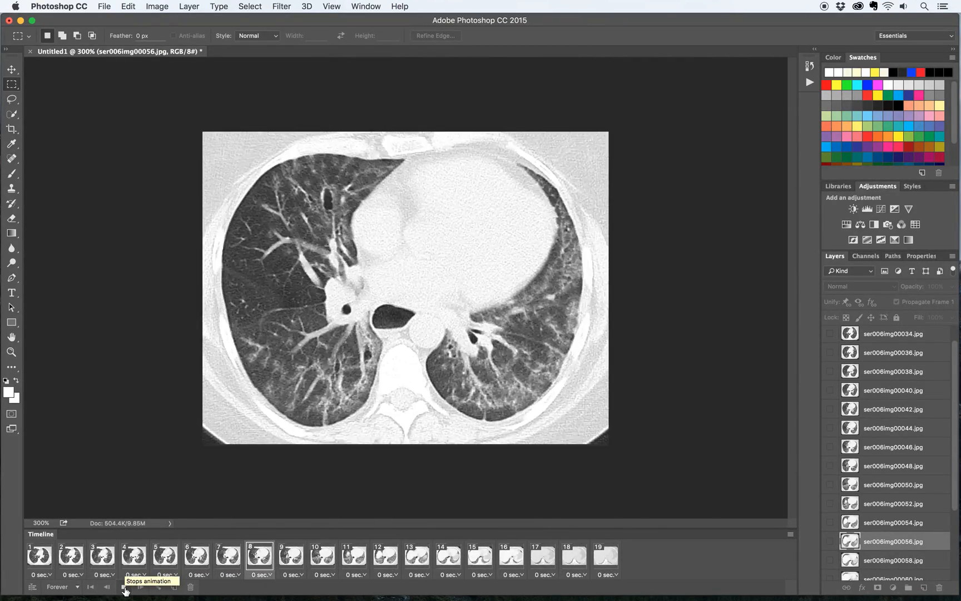
left_click(123, 586)
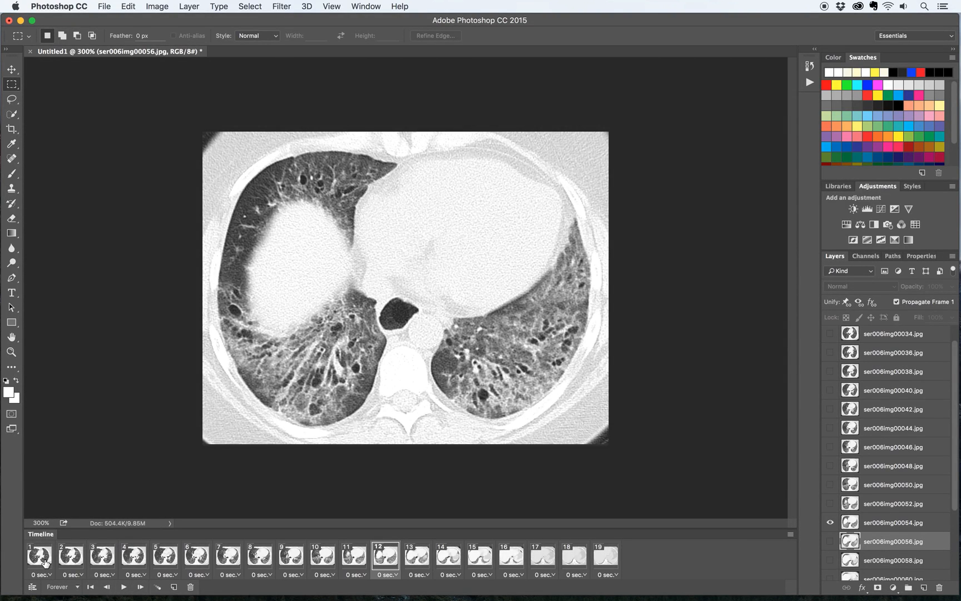
left_click(39, 554)
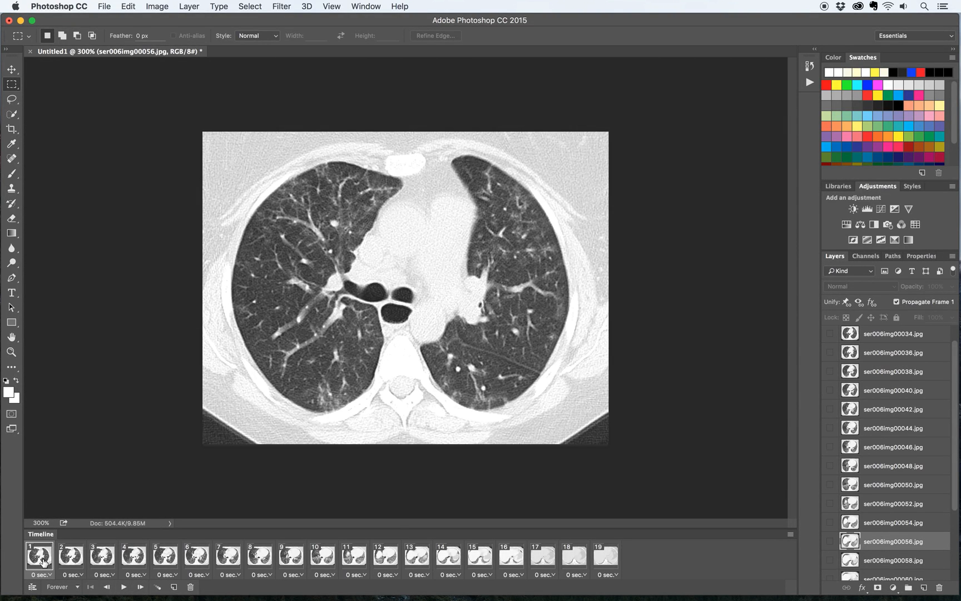
mouse_move(594, 556)
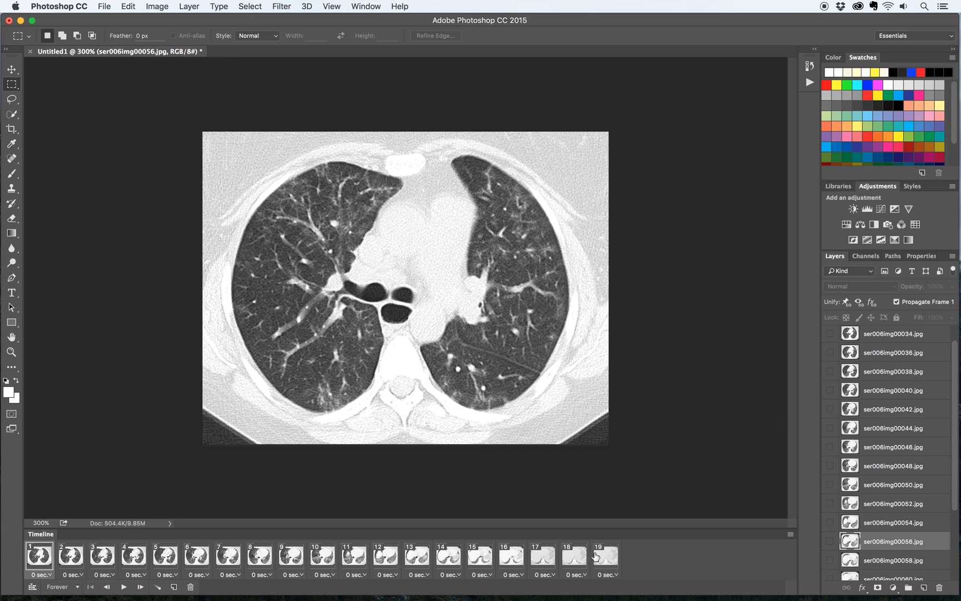
mouse_move(607, 558)
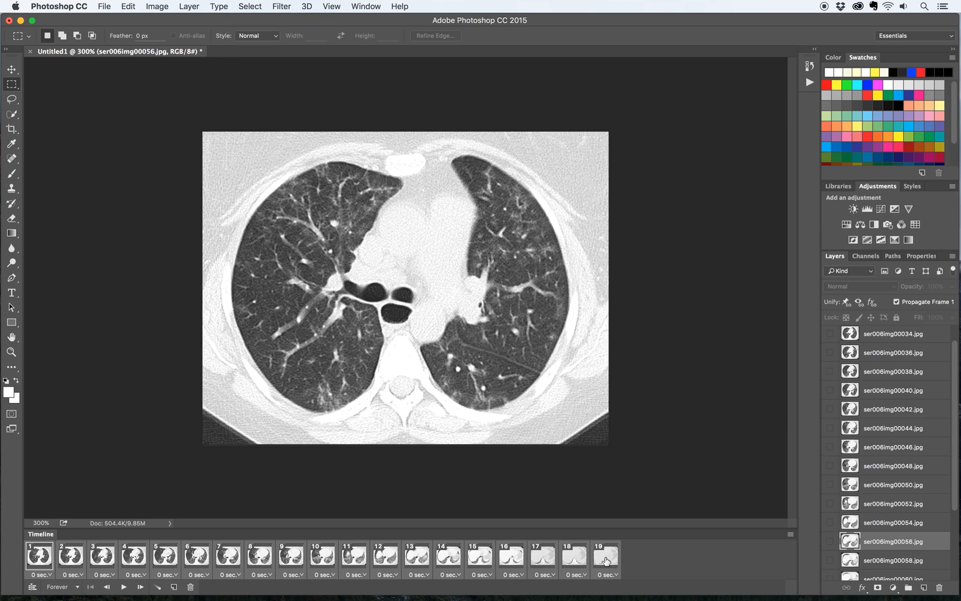
mouse_move(616, 578)
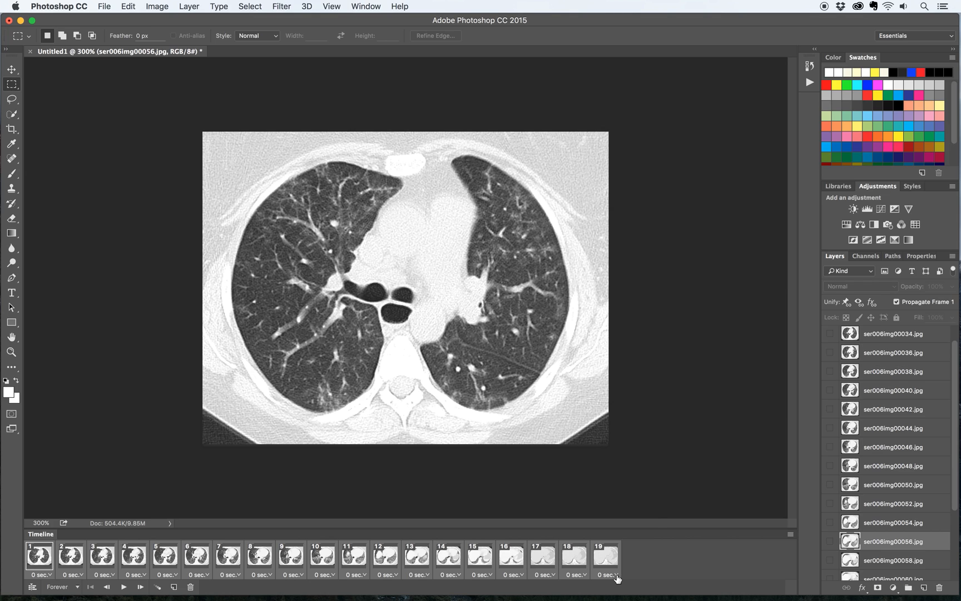
- Set a custom 0.3-second delay on all 19 selected frames via the Other... delay option
left_click(607, 575)
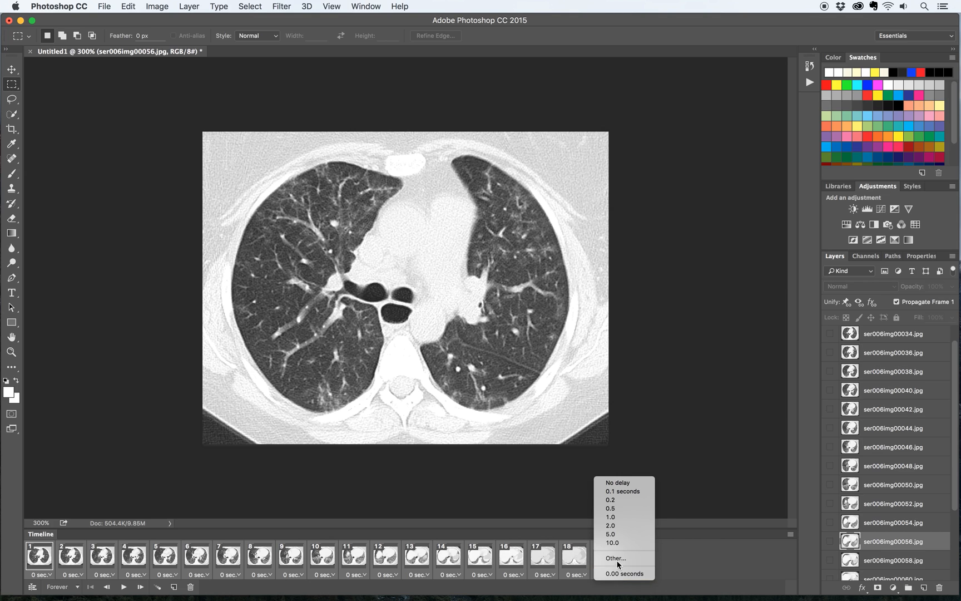
mouse_move(615, 557)
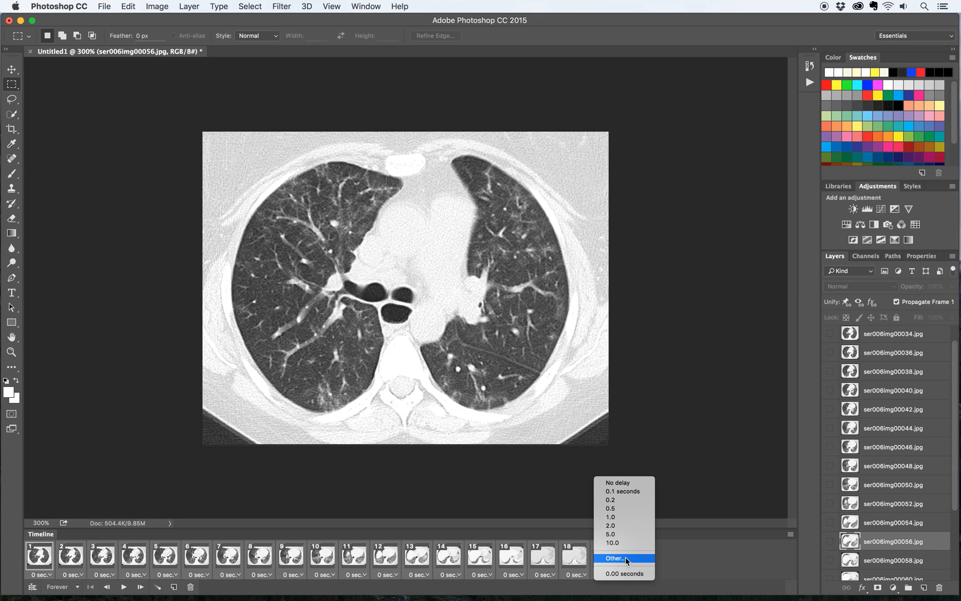
left_click(615, 558)
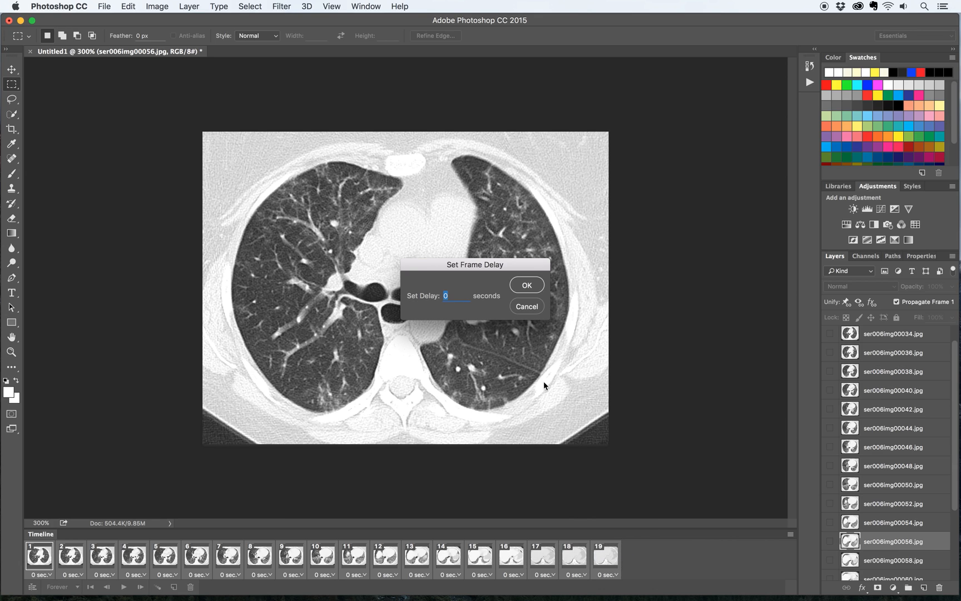
key("Backspace")
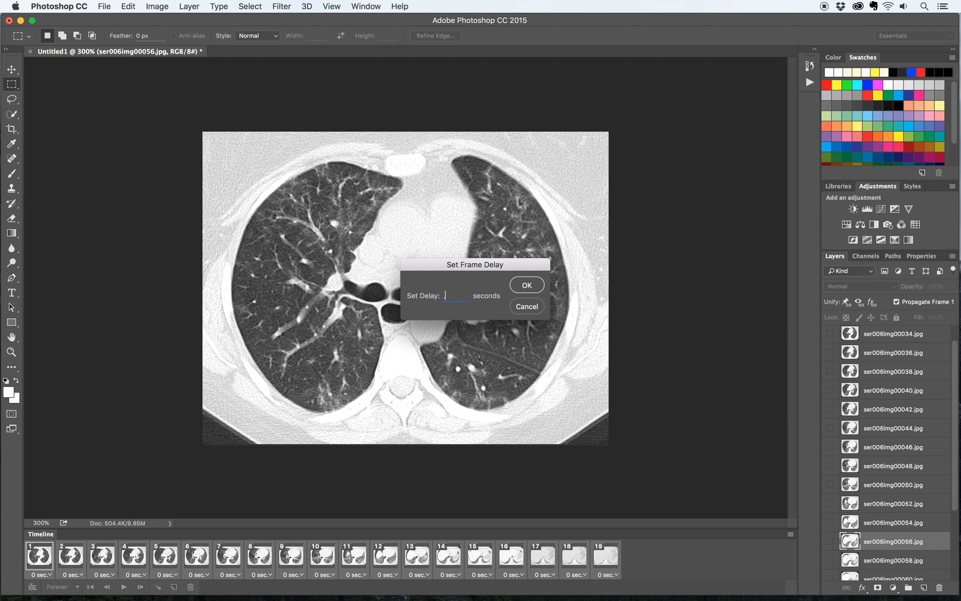
left_click(525, 285)
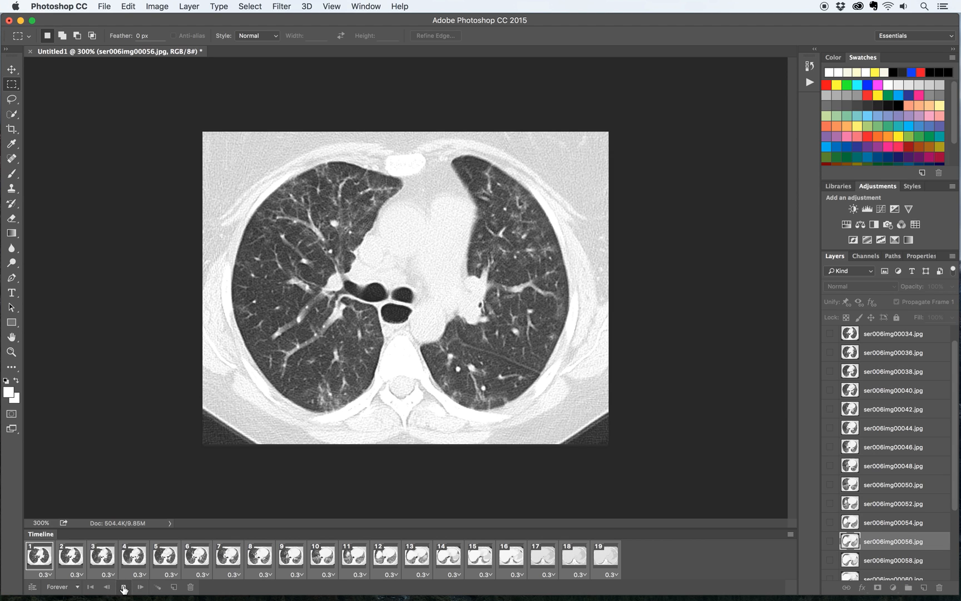
left_click(124, 587)
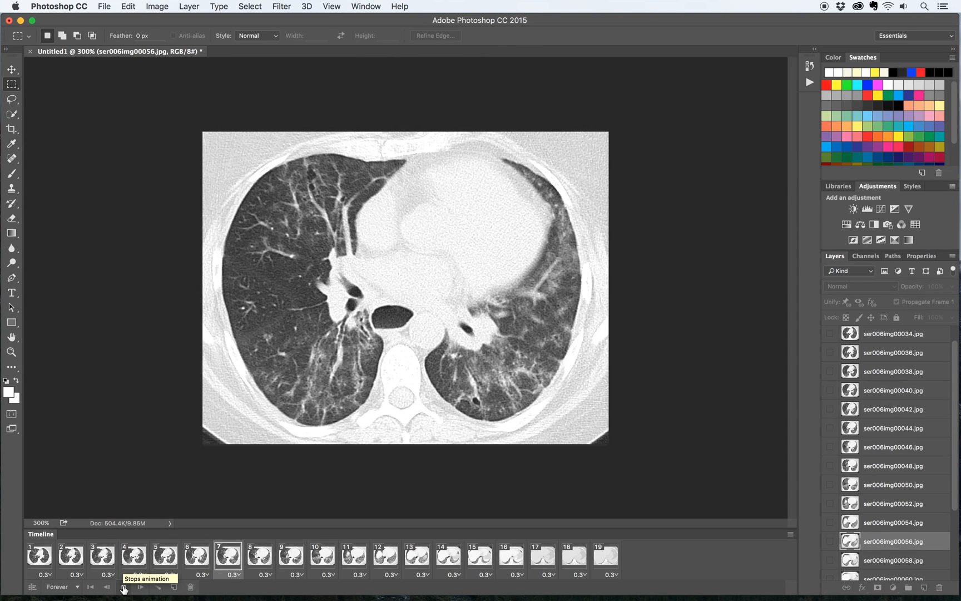
left_click(416, 551)
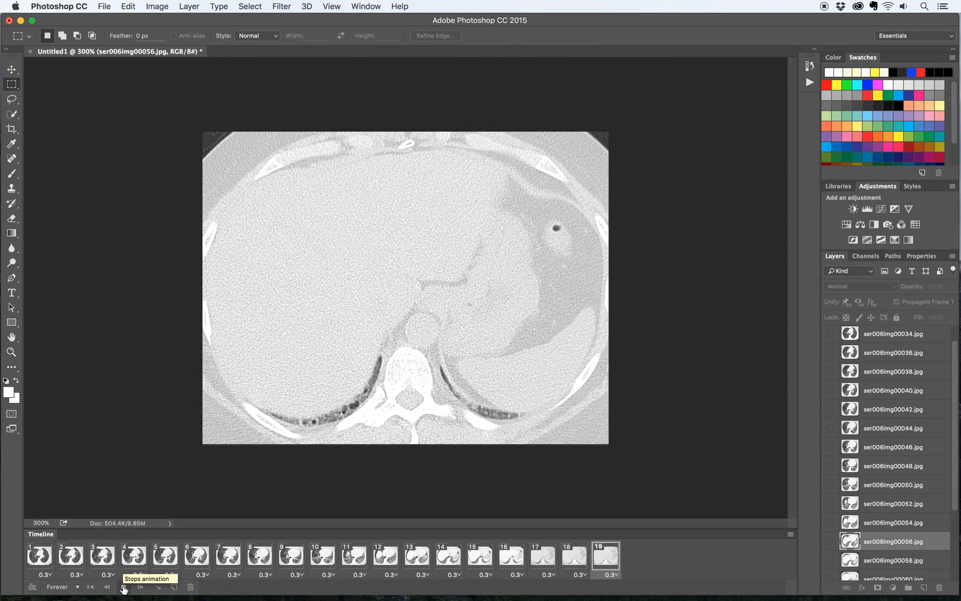
left_click(124, 586)
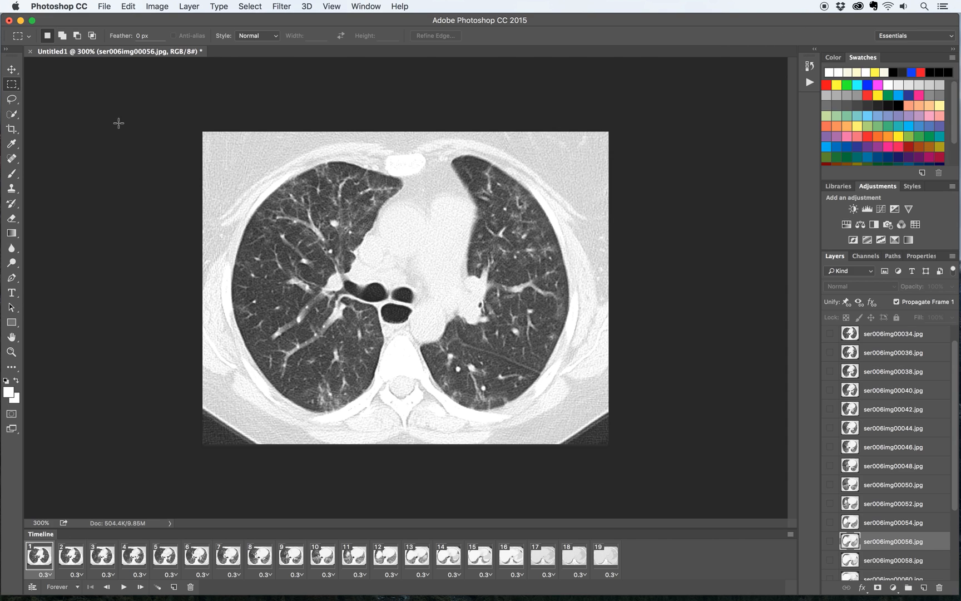
mouse_move(113, 49)
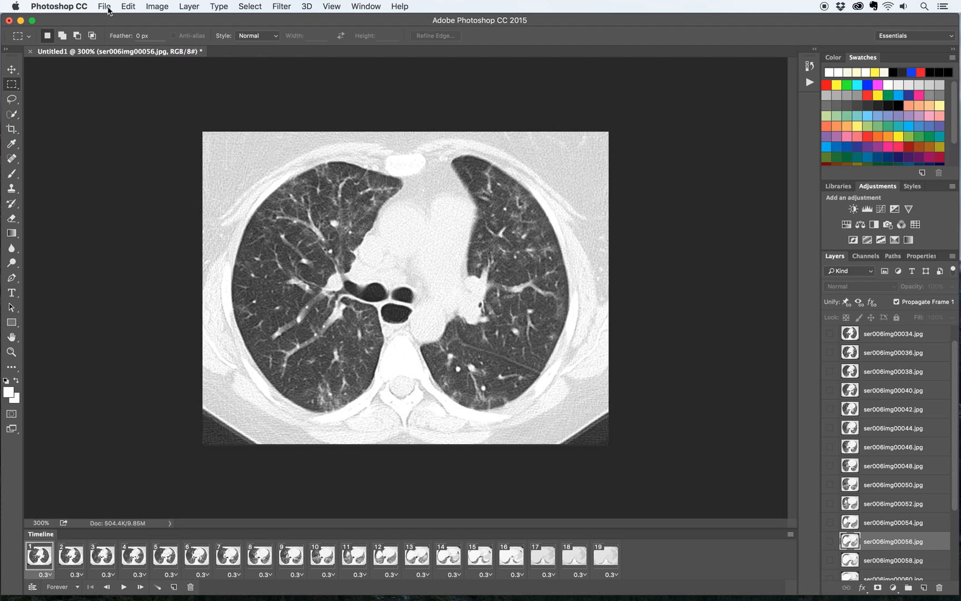
- Bring up Save for Web (Legacy) and magnify the GIF preview to 300%
left_click(103, 7)
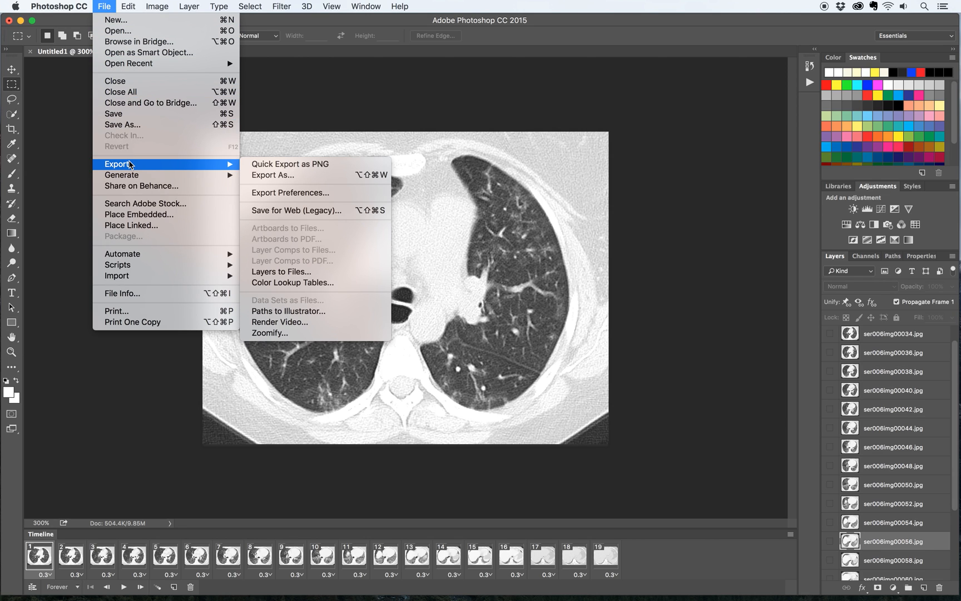
mouse_move(295, 210)
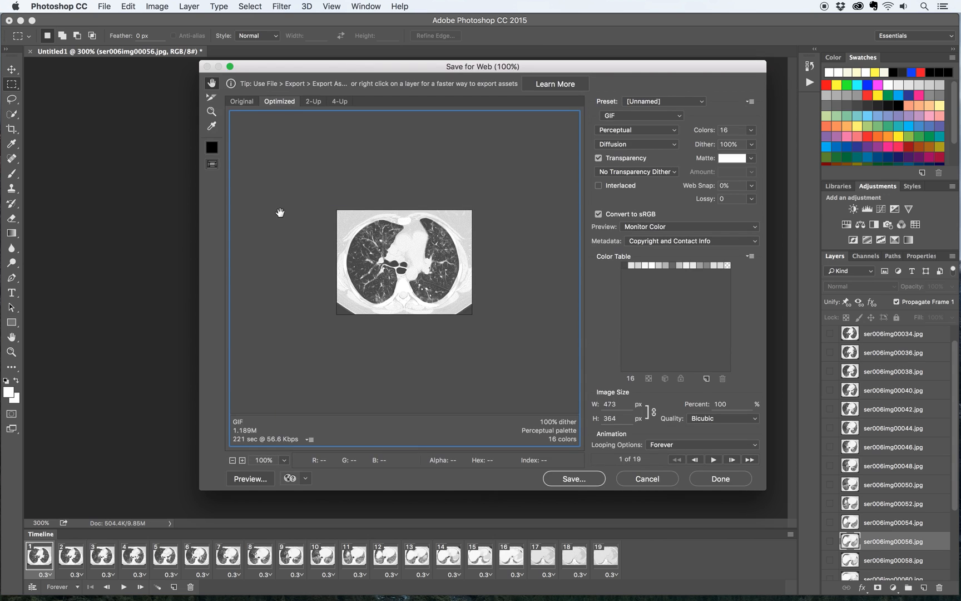
mouse_move(257, 446)
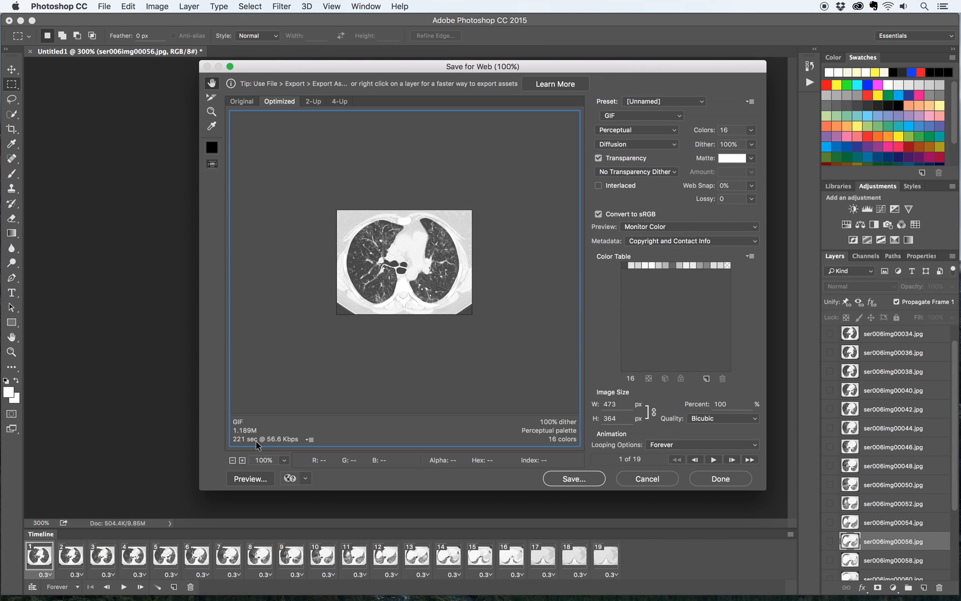
left_click(242, 459)
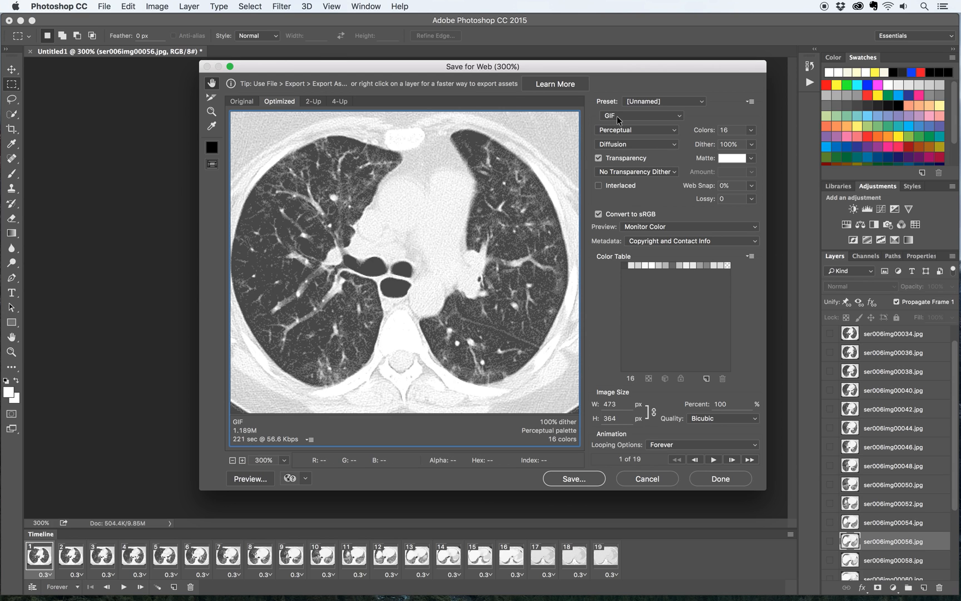
mouse_move(640, 116)
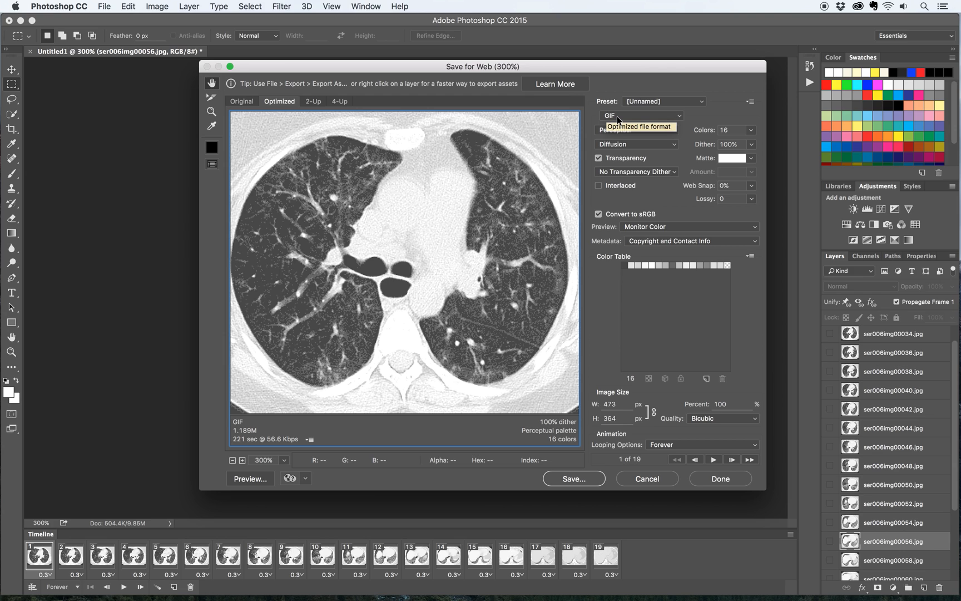
mouse_move(620, 134)
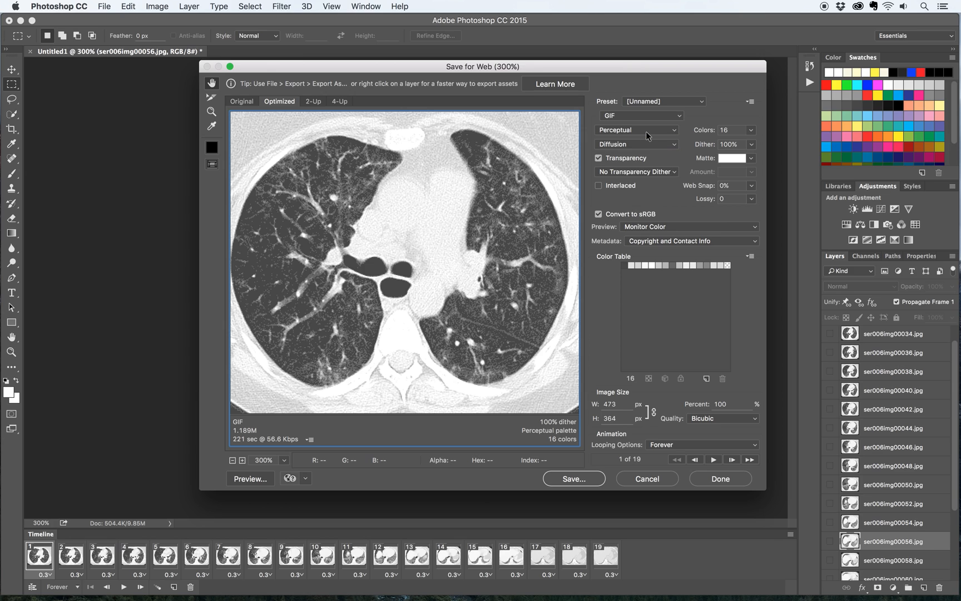
- Switch the GIF colour reduction to an Adaptive palette
left_click(635, 129)
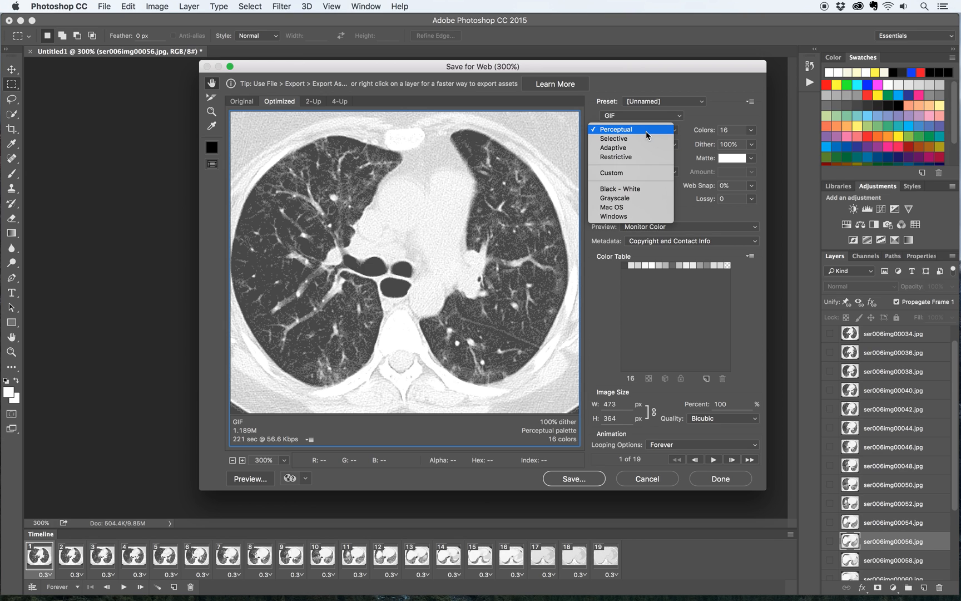
left_click(614, 129)
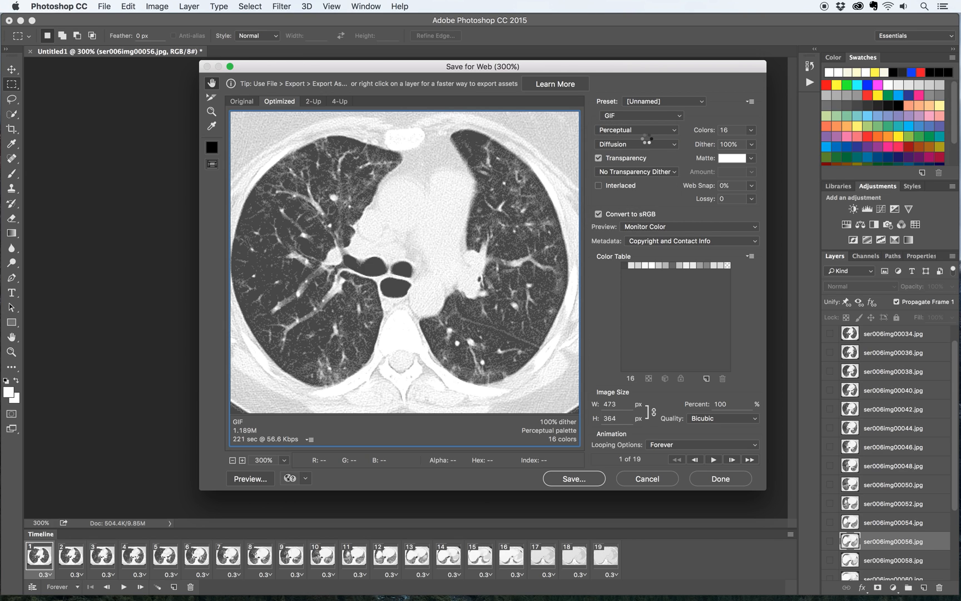
left_click(635, 129)
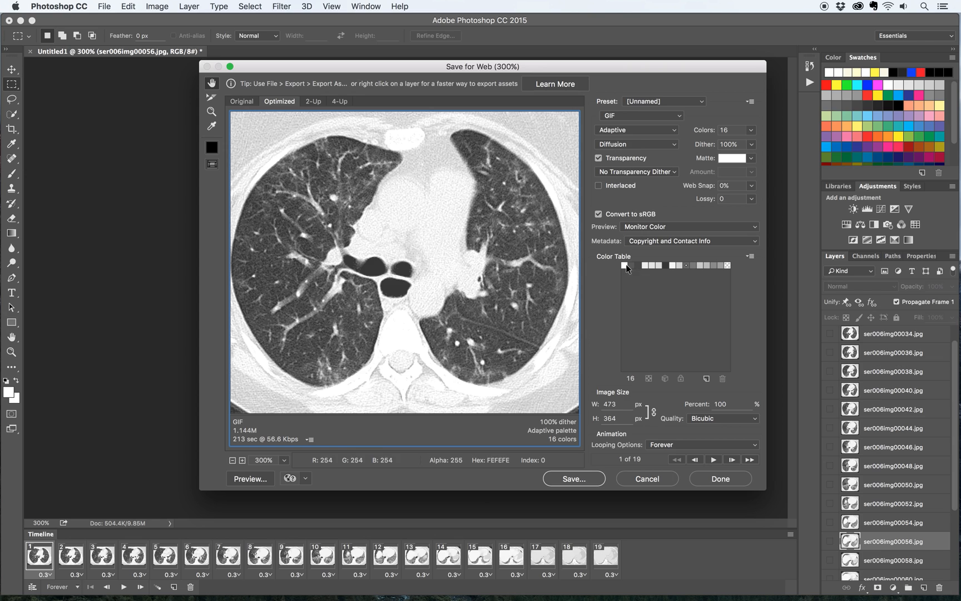
mouse_move(700, 247)
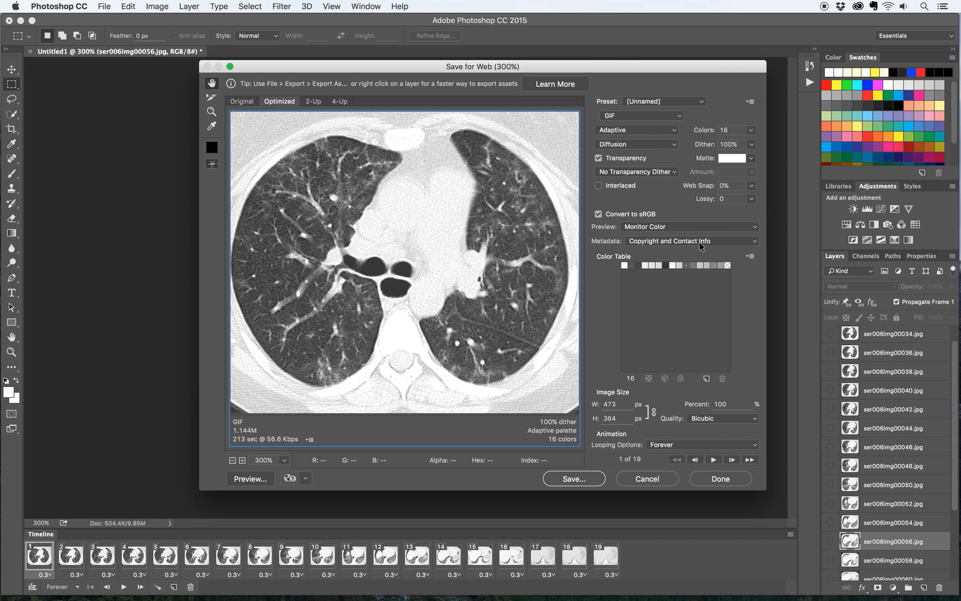
- Try 32 and 8 colours in the preview, then settle on 16 colours
left_click(752, 129)
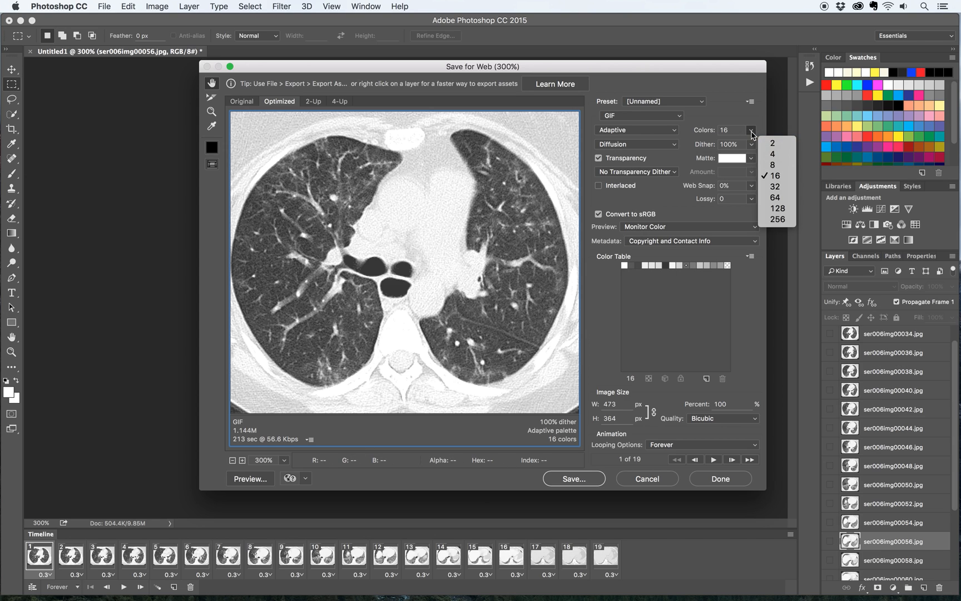
mouse_move(776, 188)
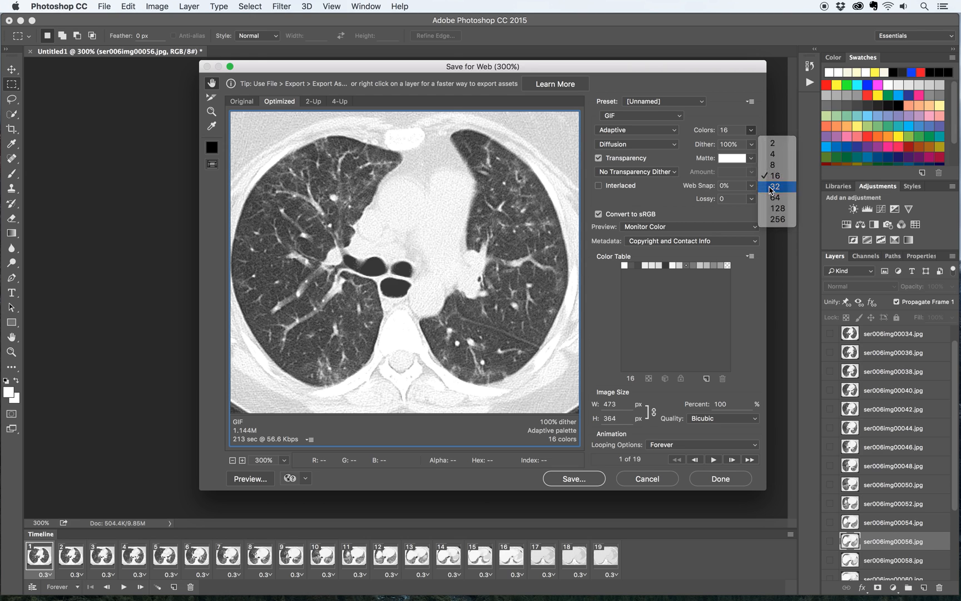
left_click(775, 187)
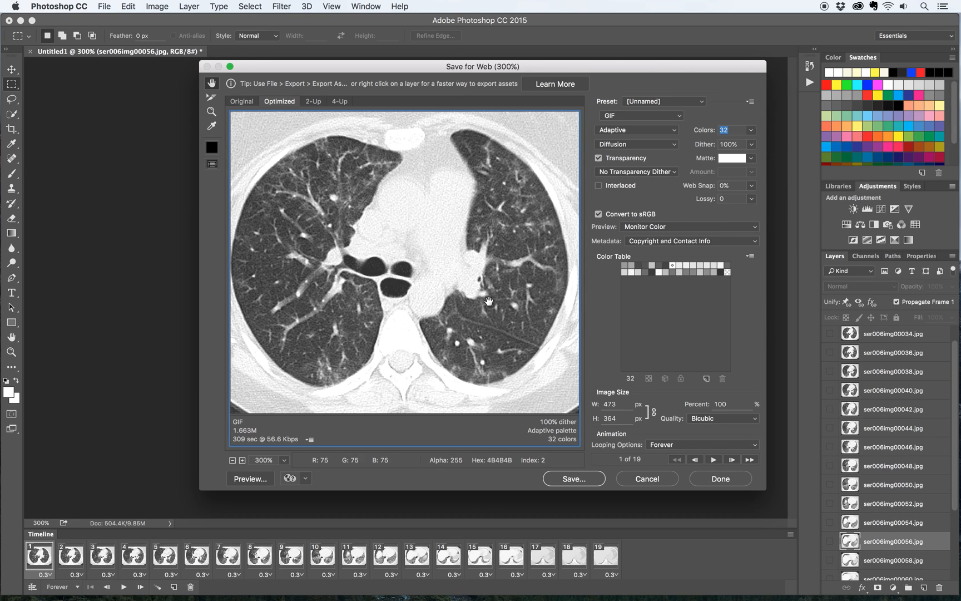
mouse_move(361, 425)
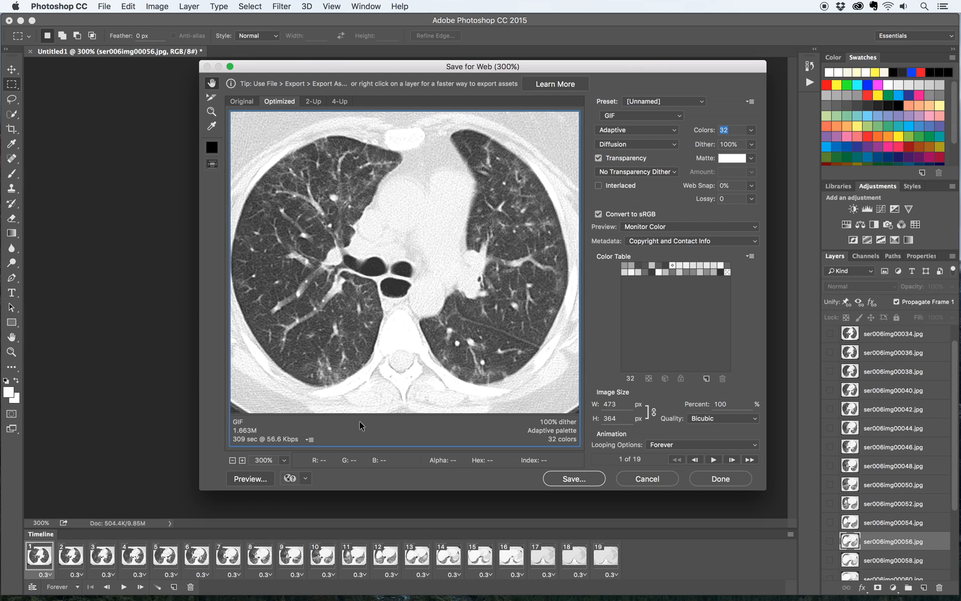
left_click(750, 129)
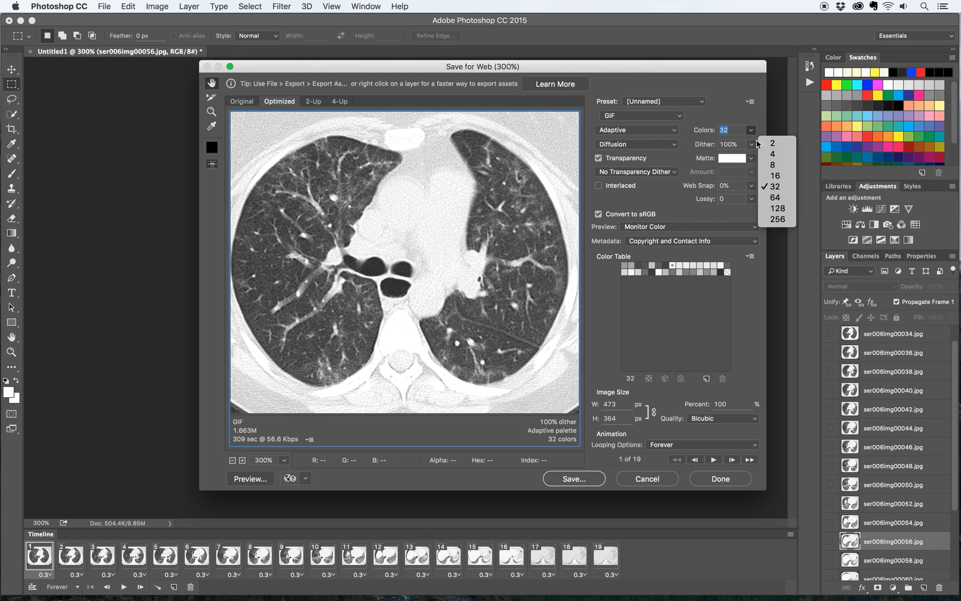
left_click(772, 165)
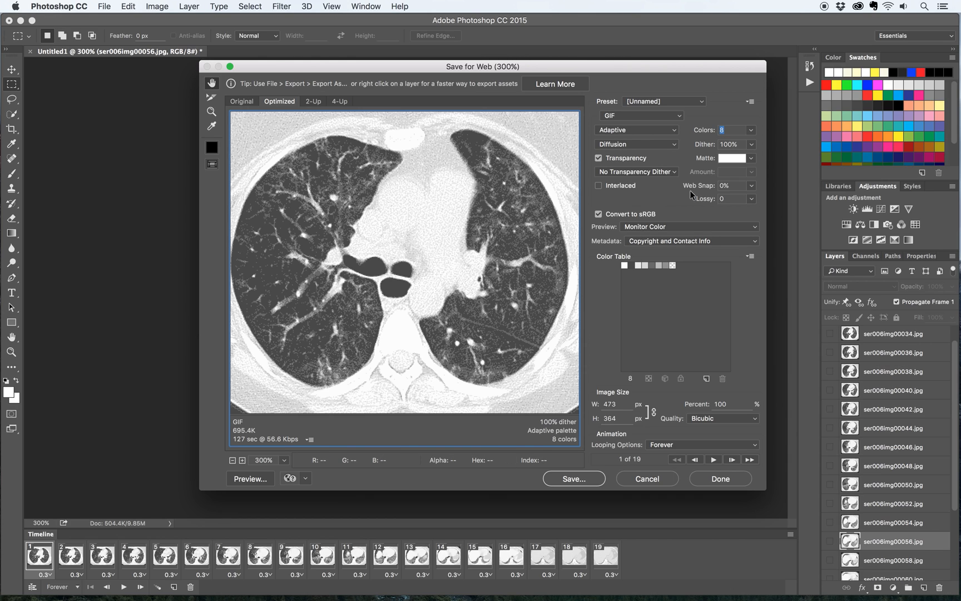
left_click(751, 129)
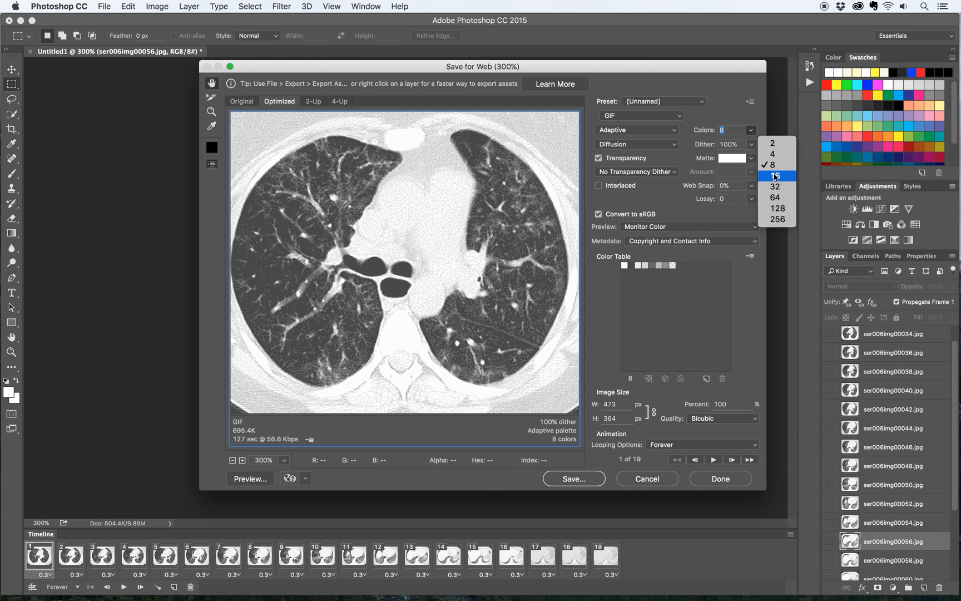
left_click(774, 176)
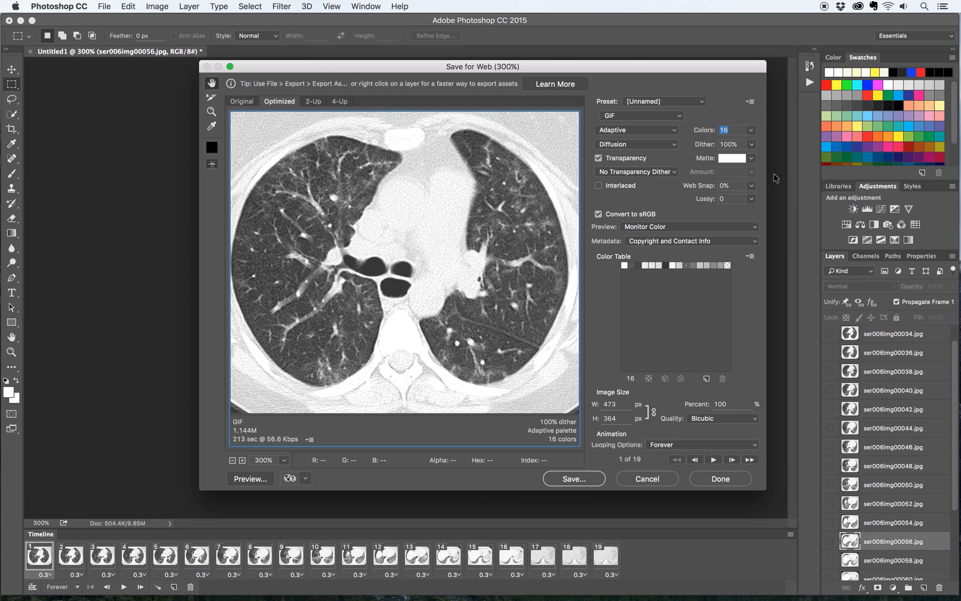
mouse_move(690, 314)
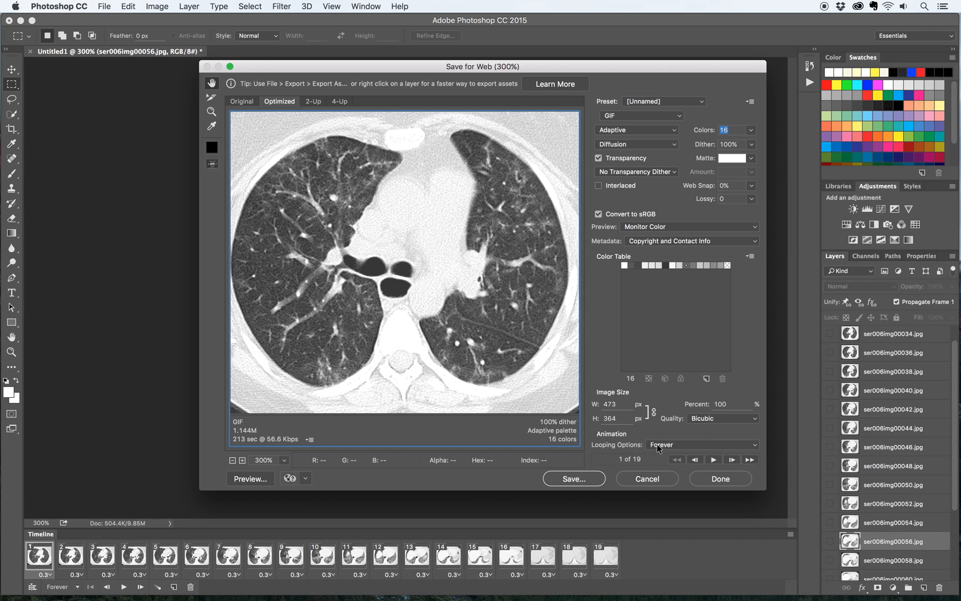
- Keep looping at Forever and save the optimized animation as NSIP.gif on the Desktop
left_click(701, 444)
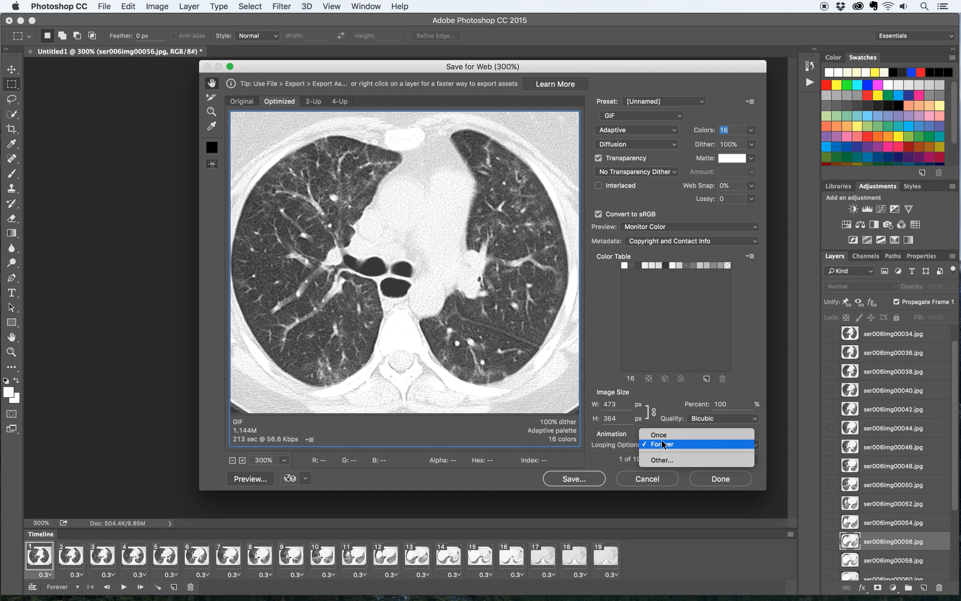
left_click(662, 444)
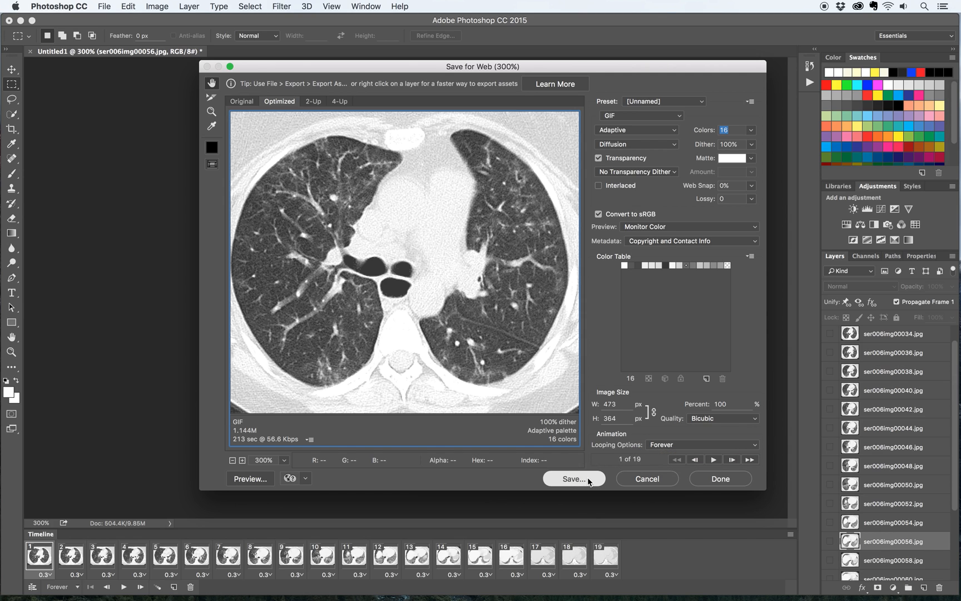
left_click(572, 478)
type("NSIP.gif")
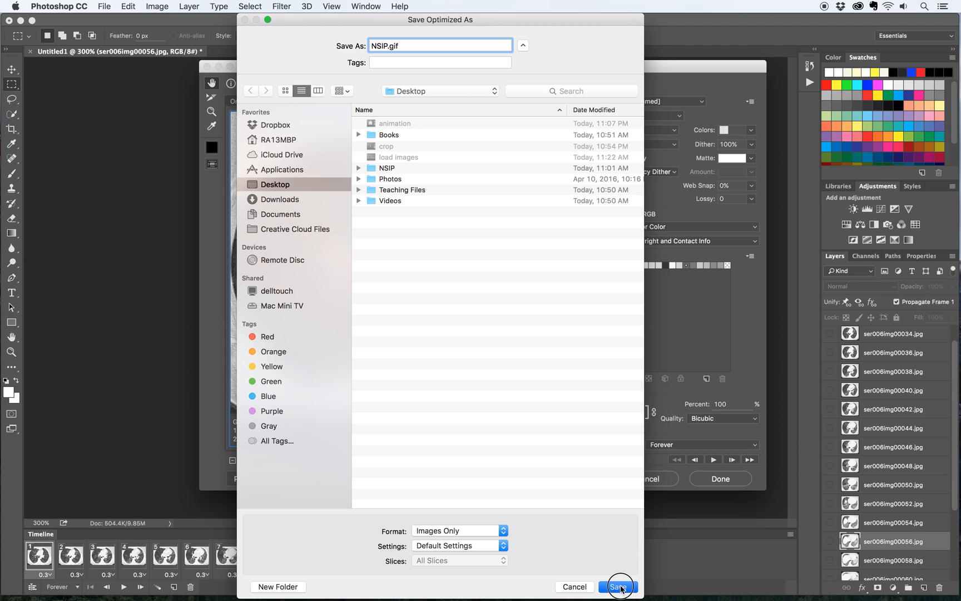
left_click(617, 586)
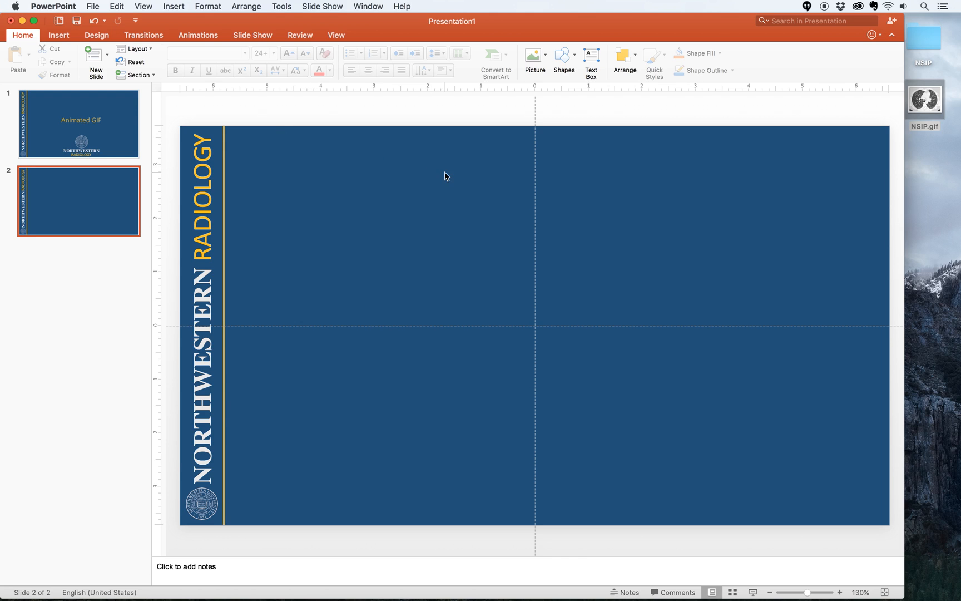
mouse_move(923, 116)
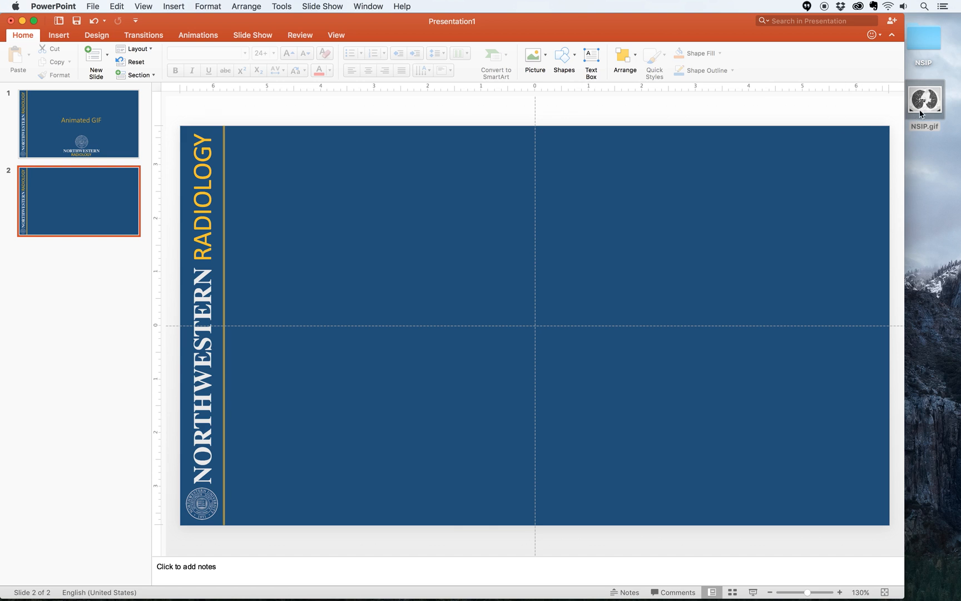
- Drag NSIP.gif onto slide 2, check the title slide, then run the presentation
left_click_drag(925, 101, 532, 271)
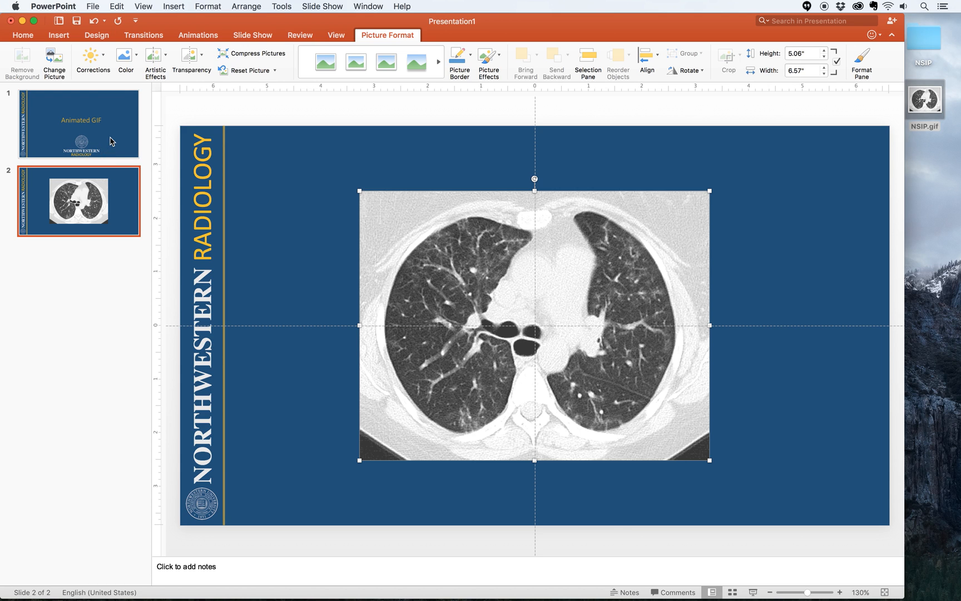
left_click(79, 124)
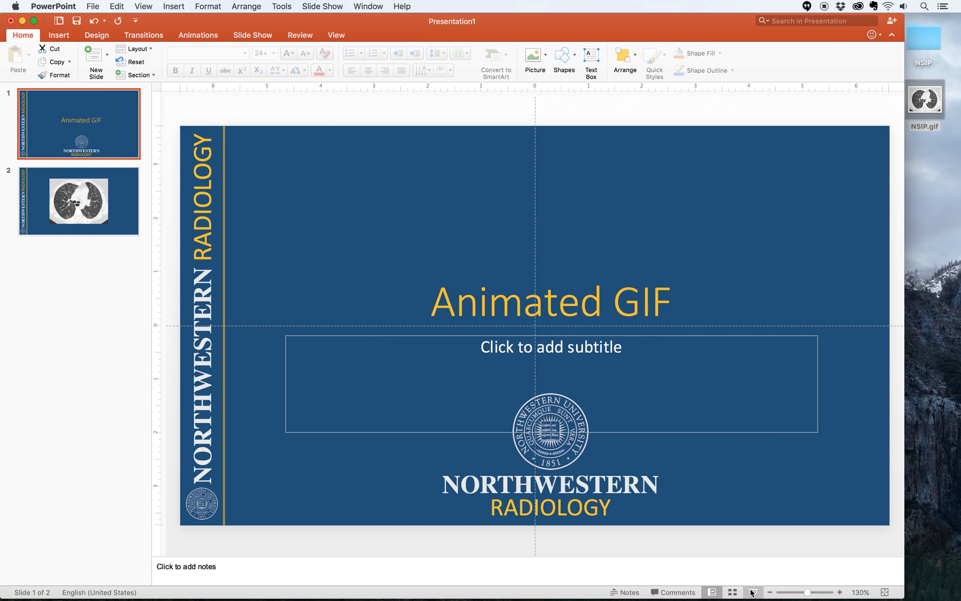
left_click(79, 202)
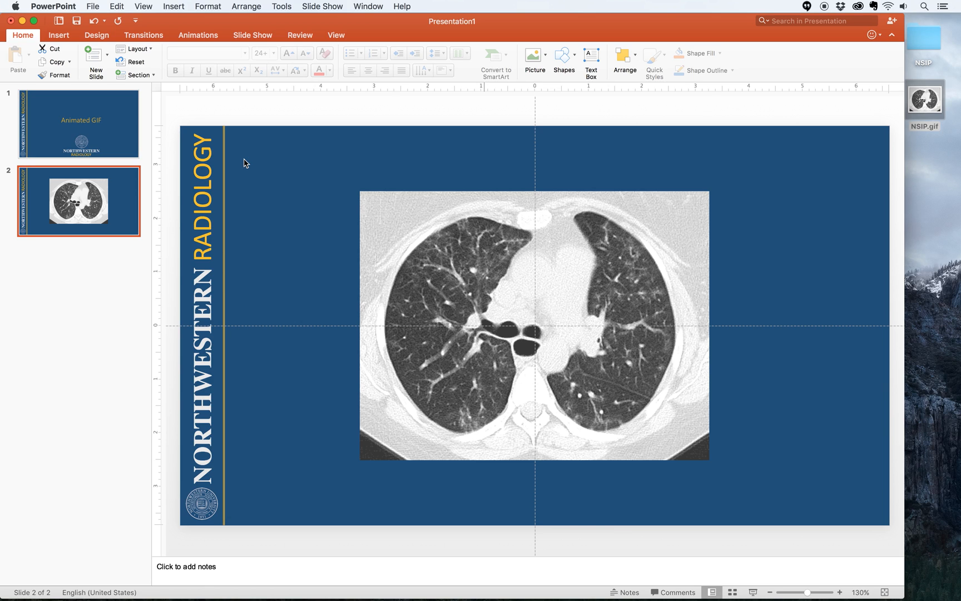
mouse_move(733, 180)
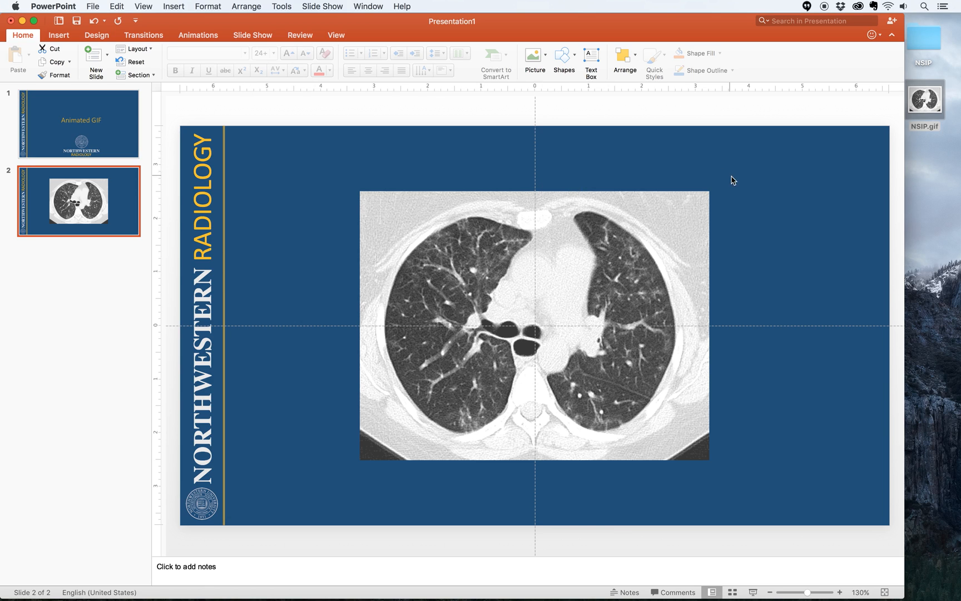